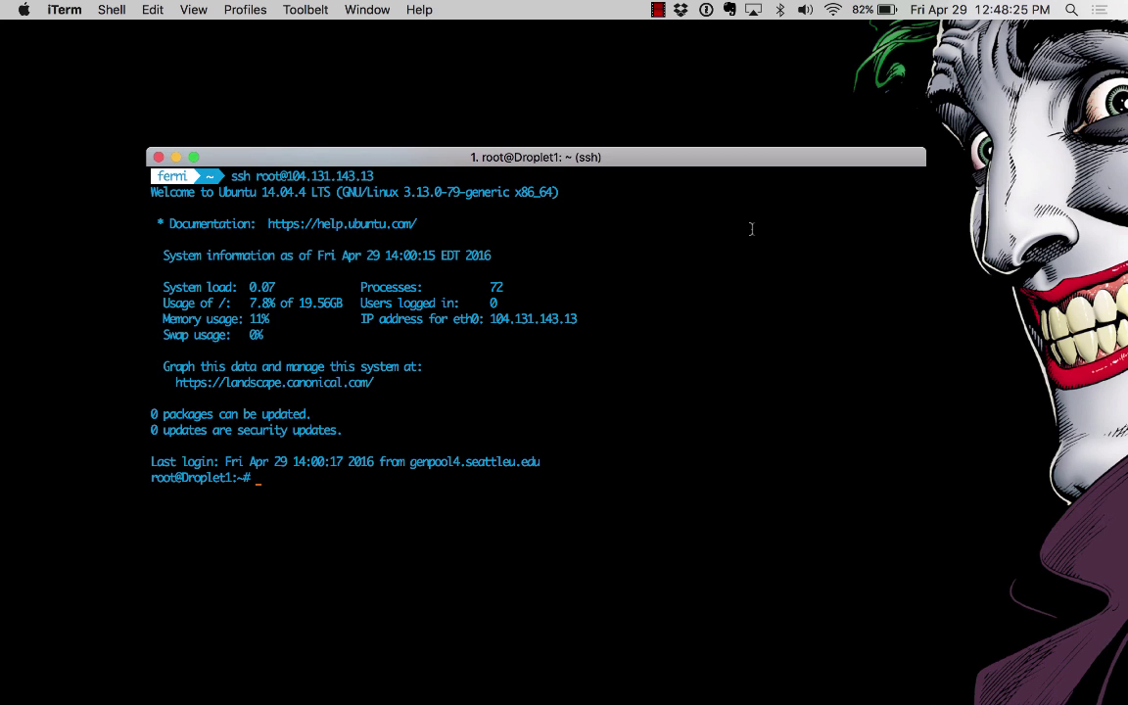
Step: Run sudo apt-get update to refresh the droplet's package lists
type("sudo")
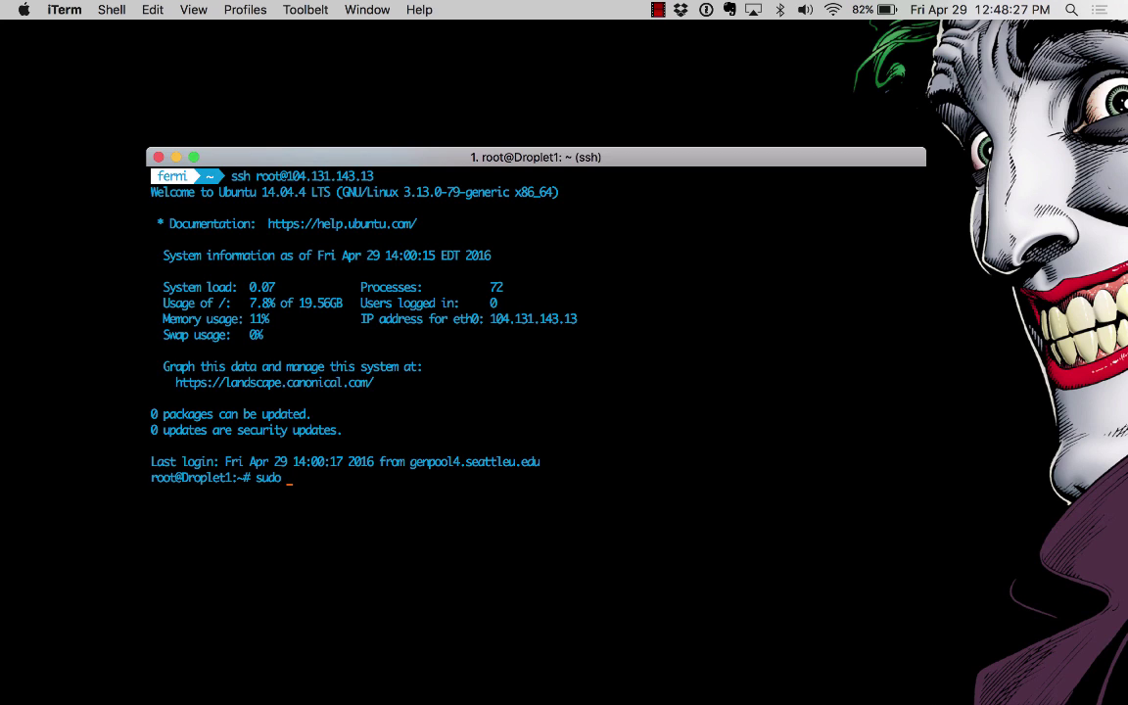
type("apt-get")
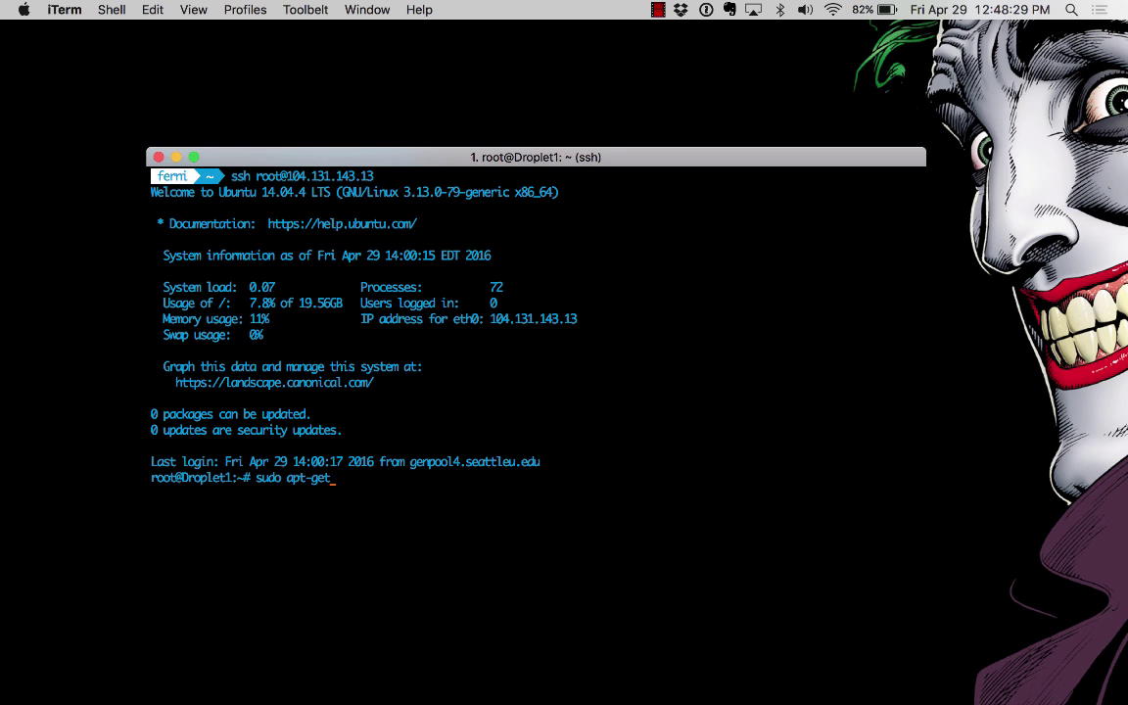
type("upda")
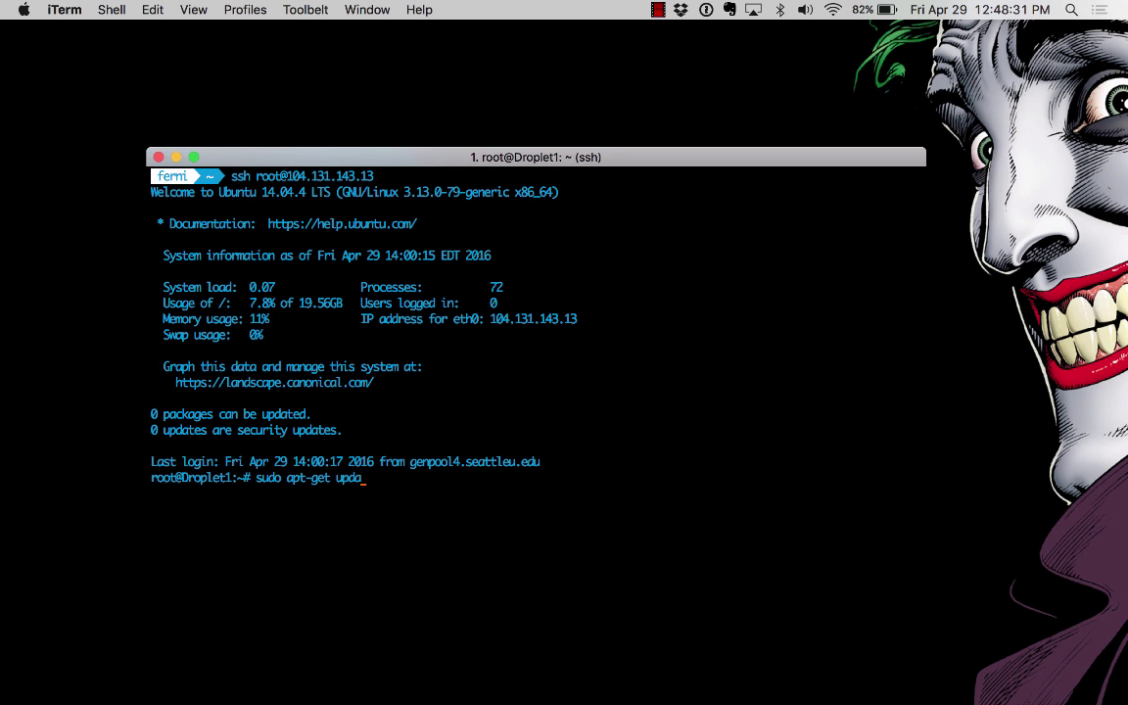
key("Return")
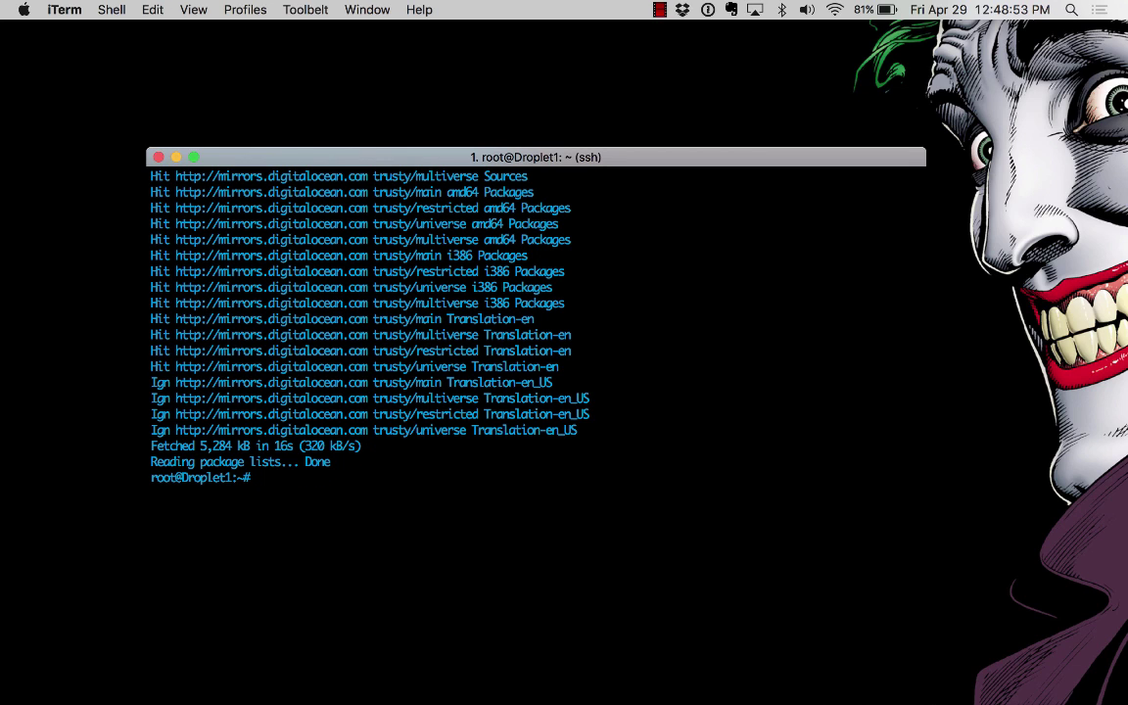
Step: Run sudo apt-get install git, answering y to install git on the droplet
type("su")
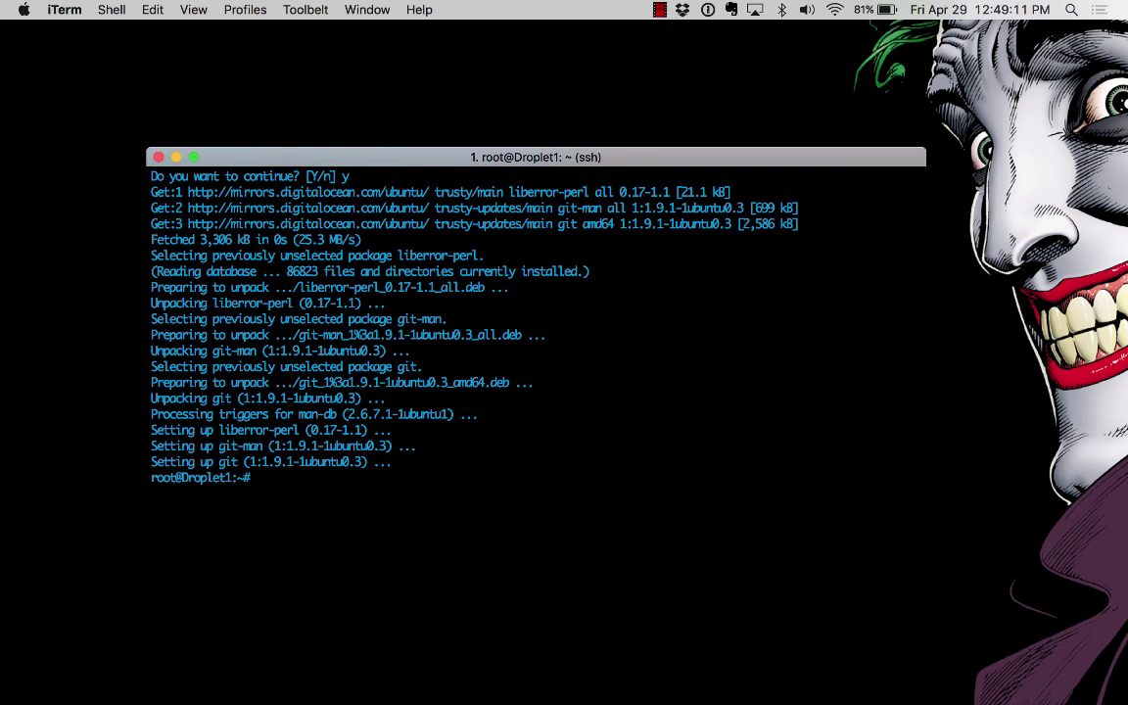
Step: Set git's global user.name to "Fernando"
type("git")
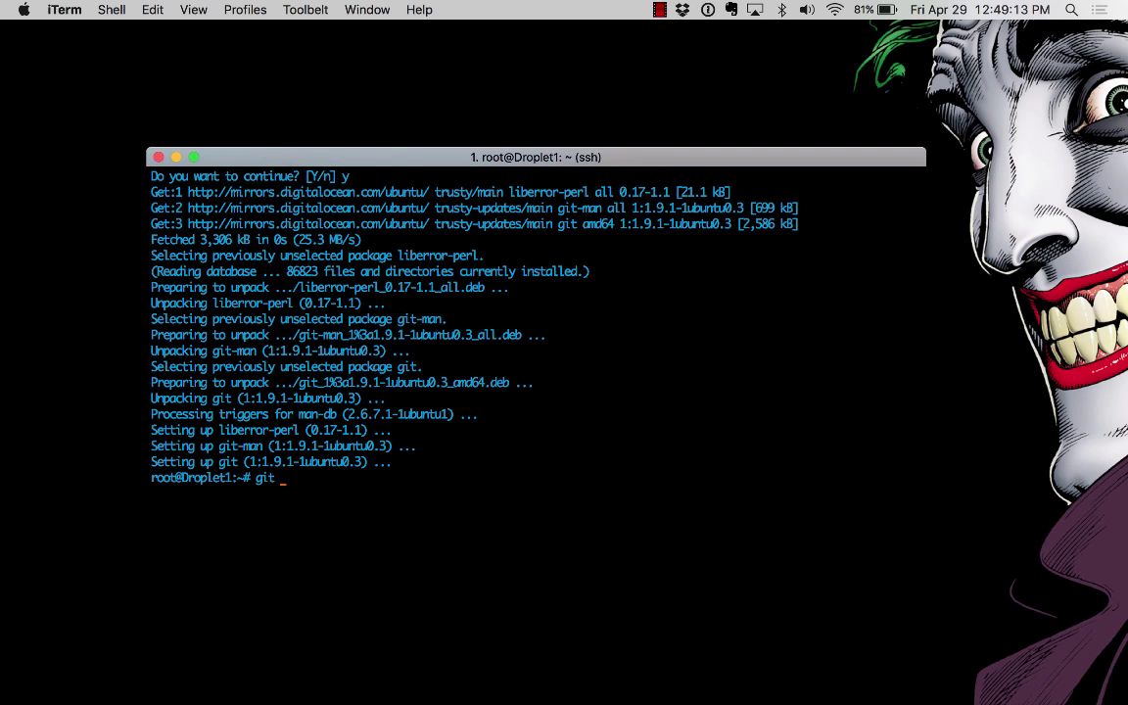
type("config --")
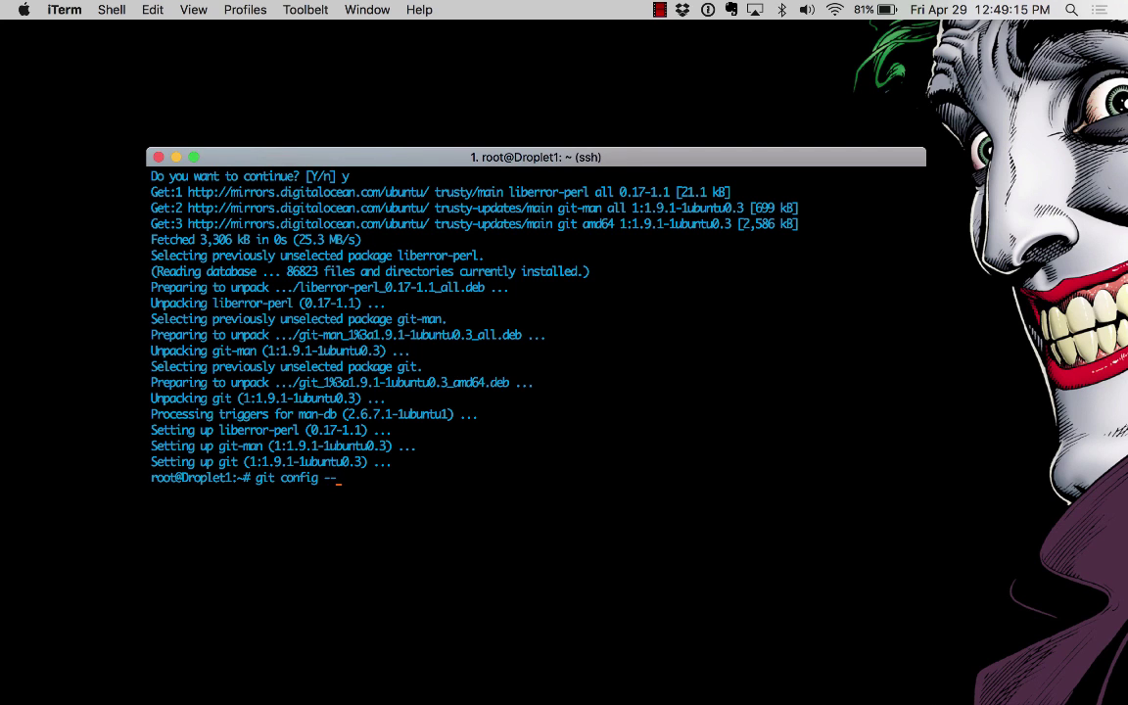
type("glob")
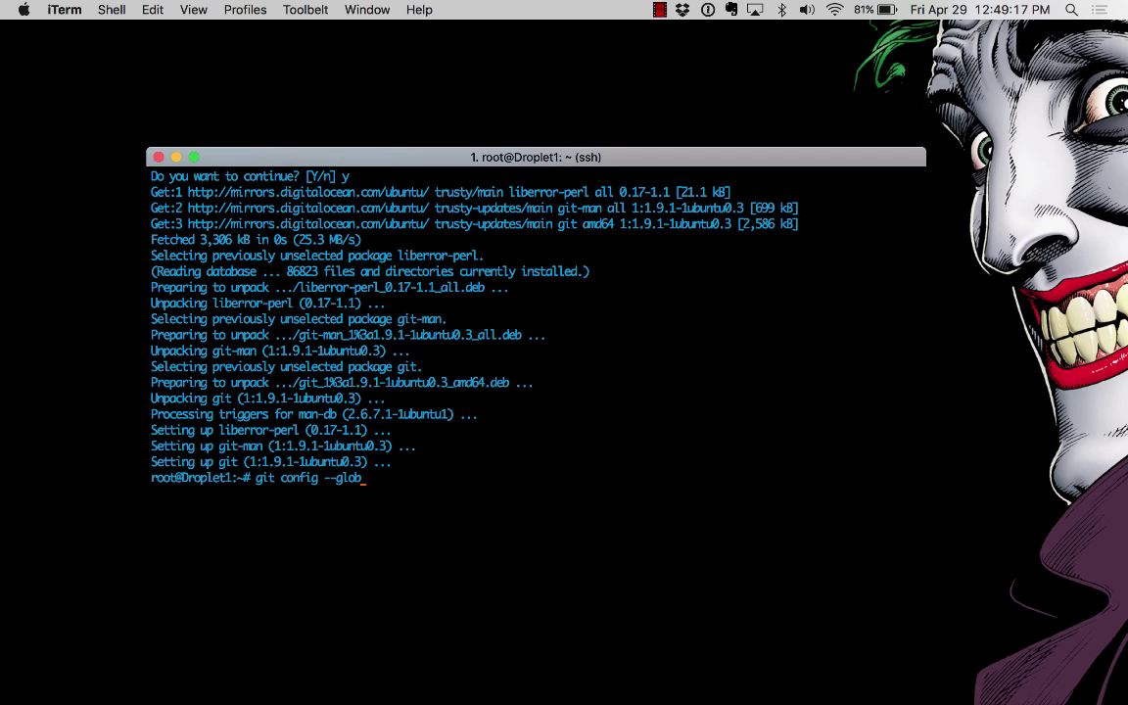
type("al")
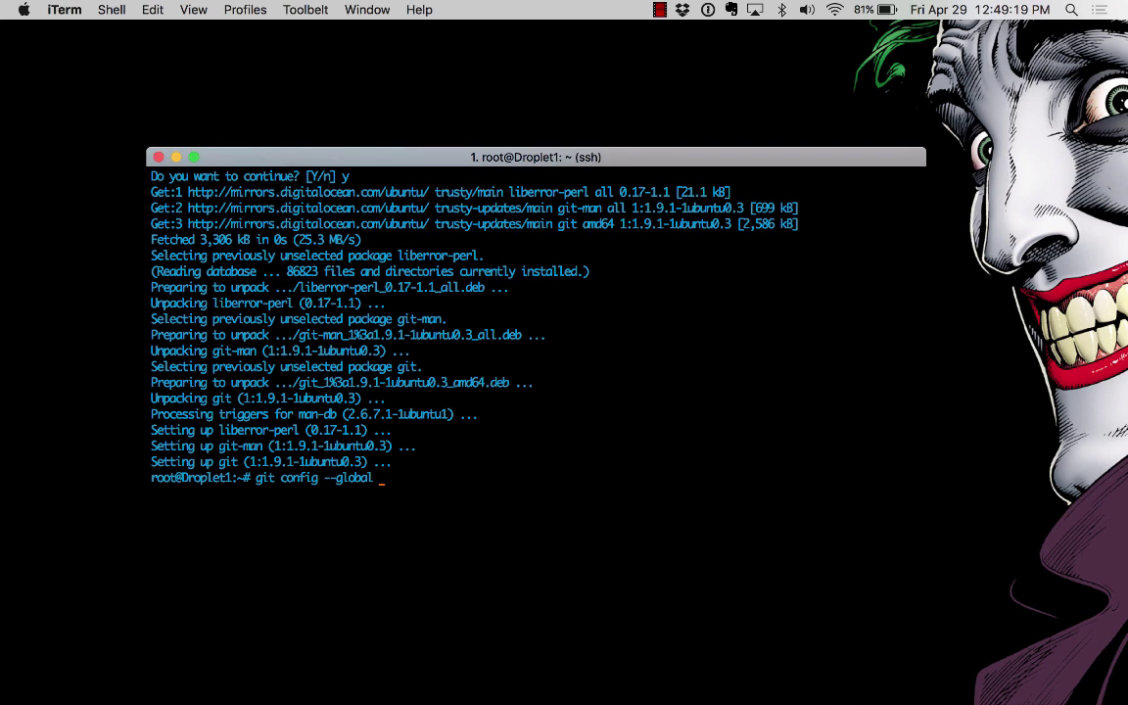
type("user.name")
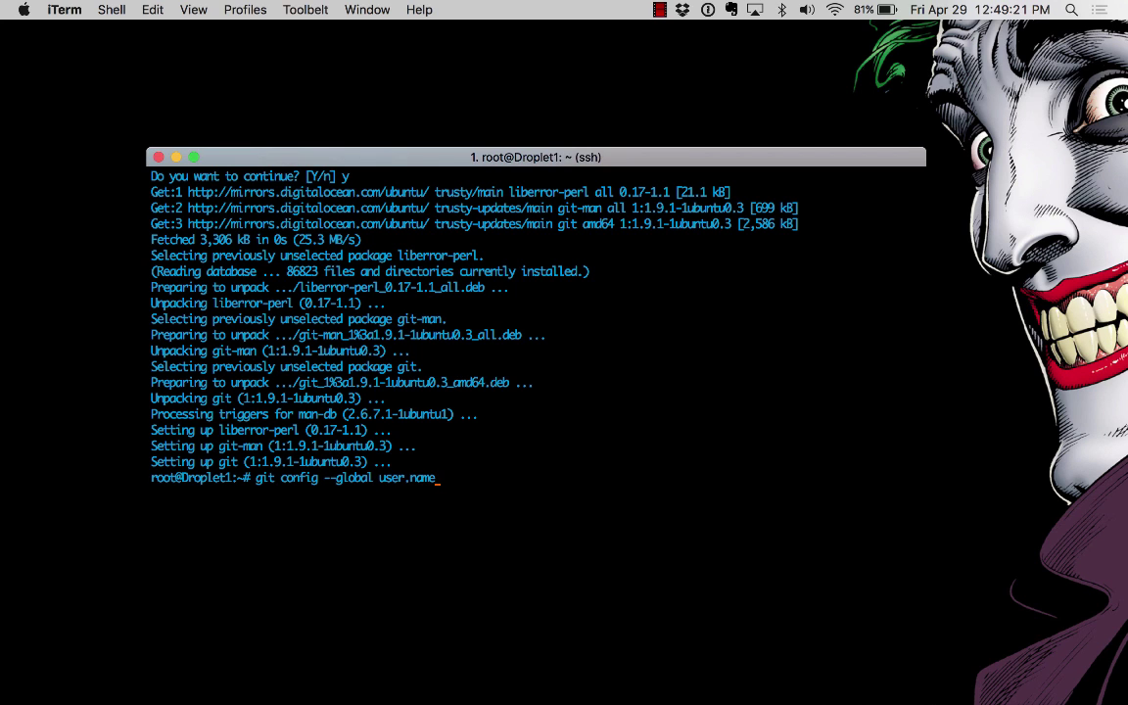
type("\"Fernando\"")
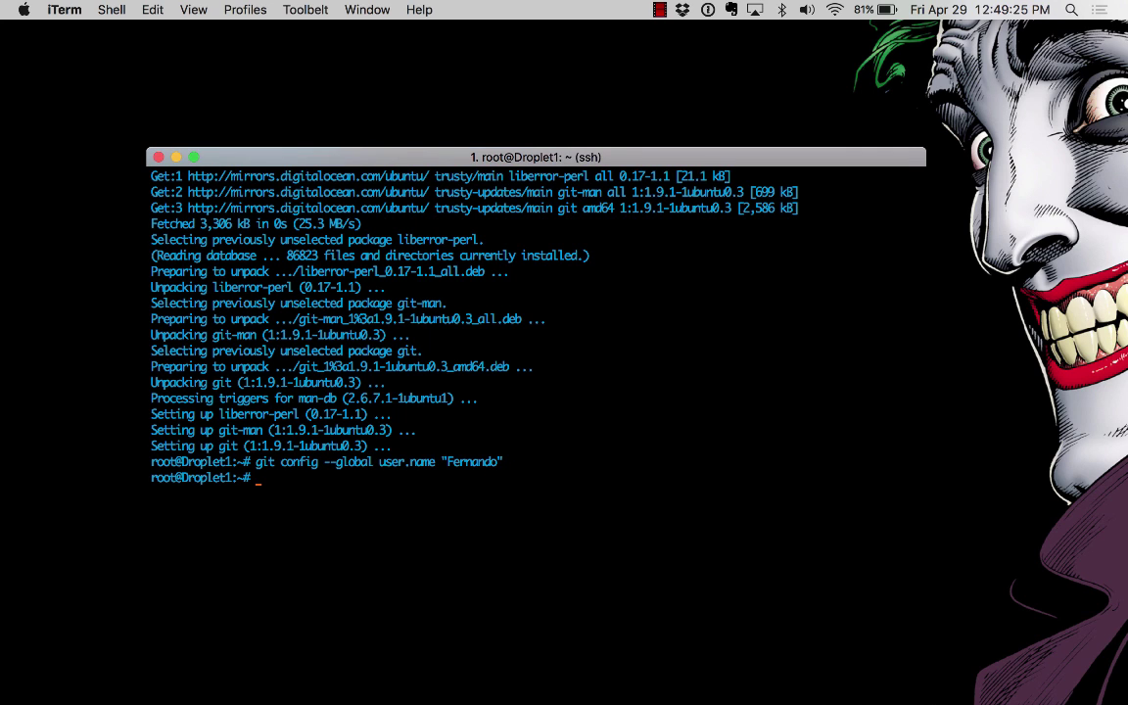
type("gti")
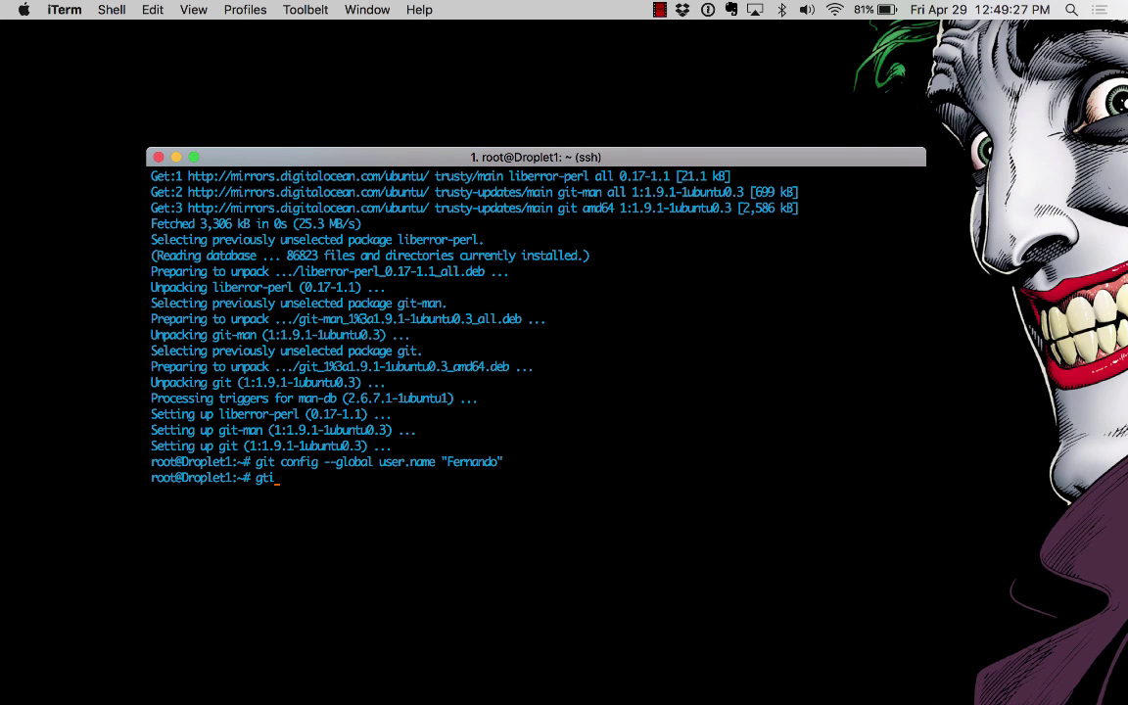
type("it config")
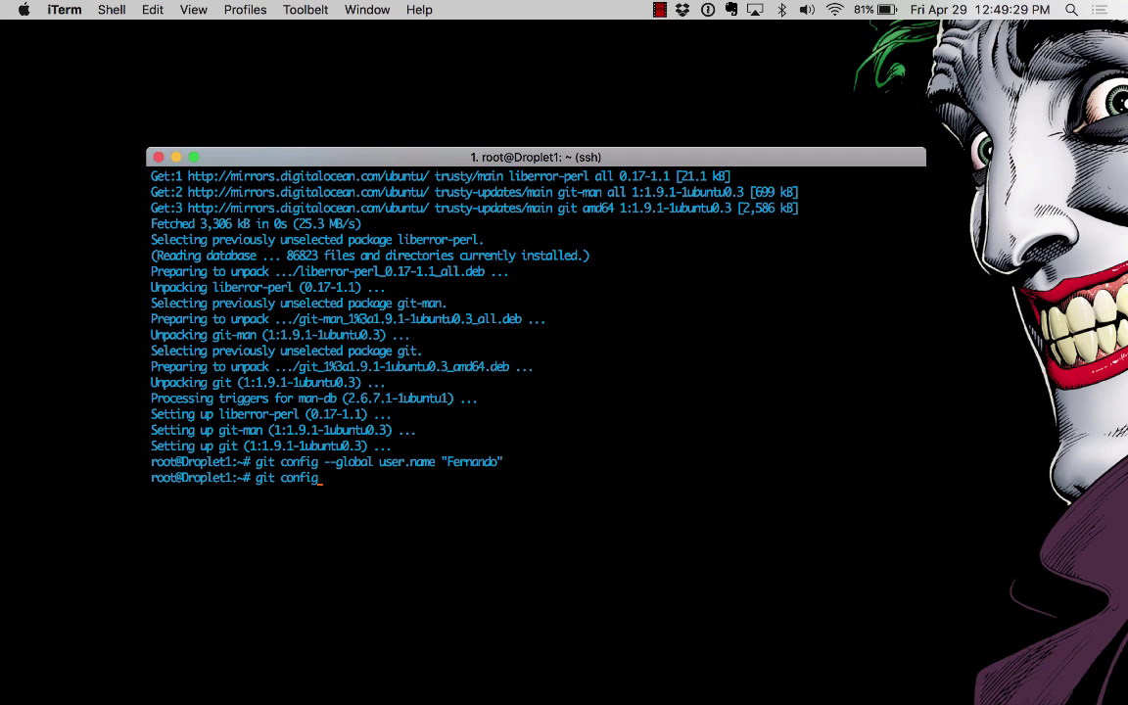
type("--glo")
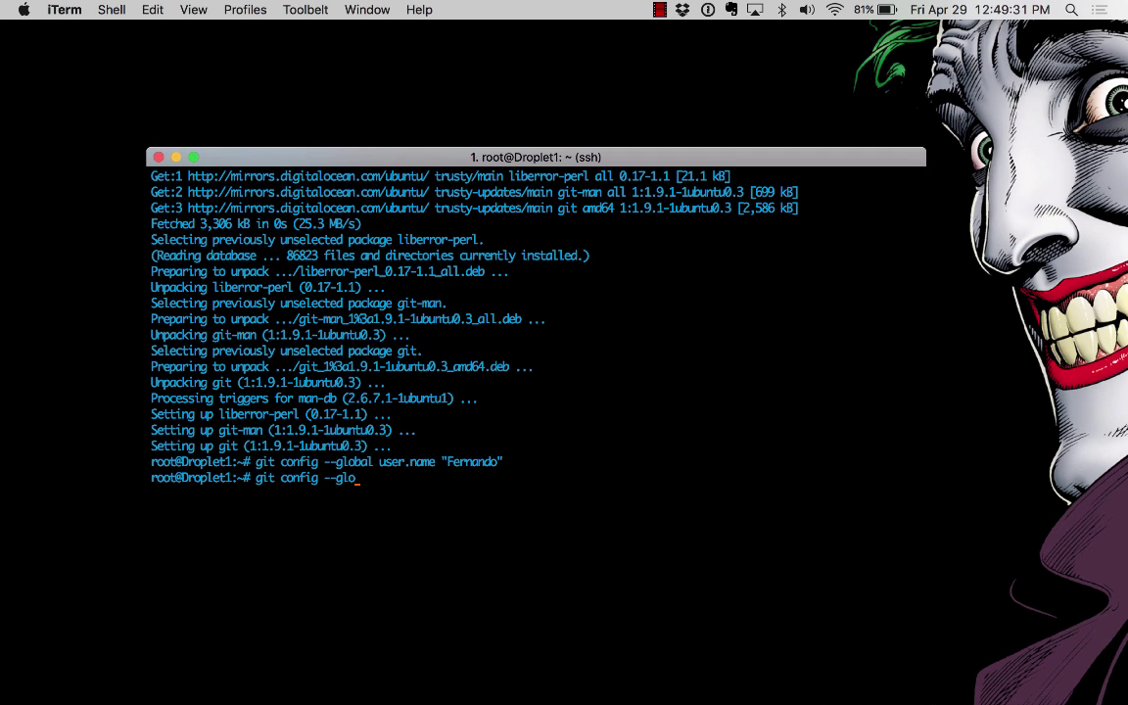
type("bal user.emai")
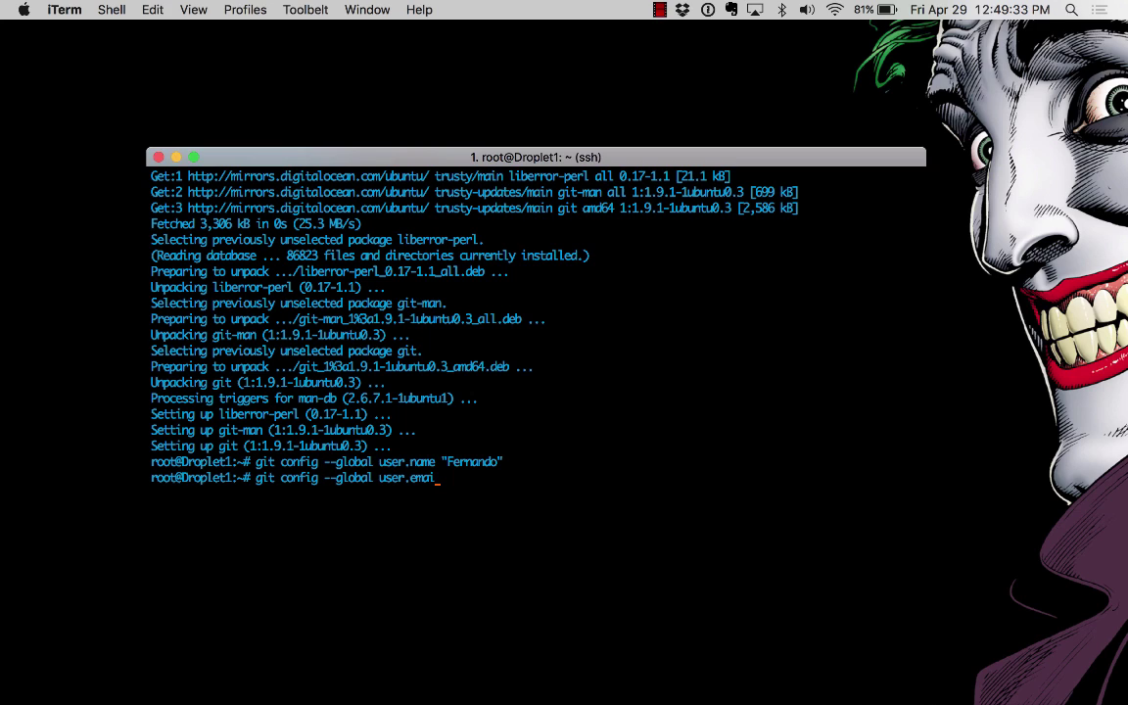
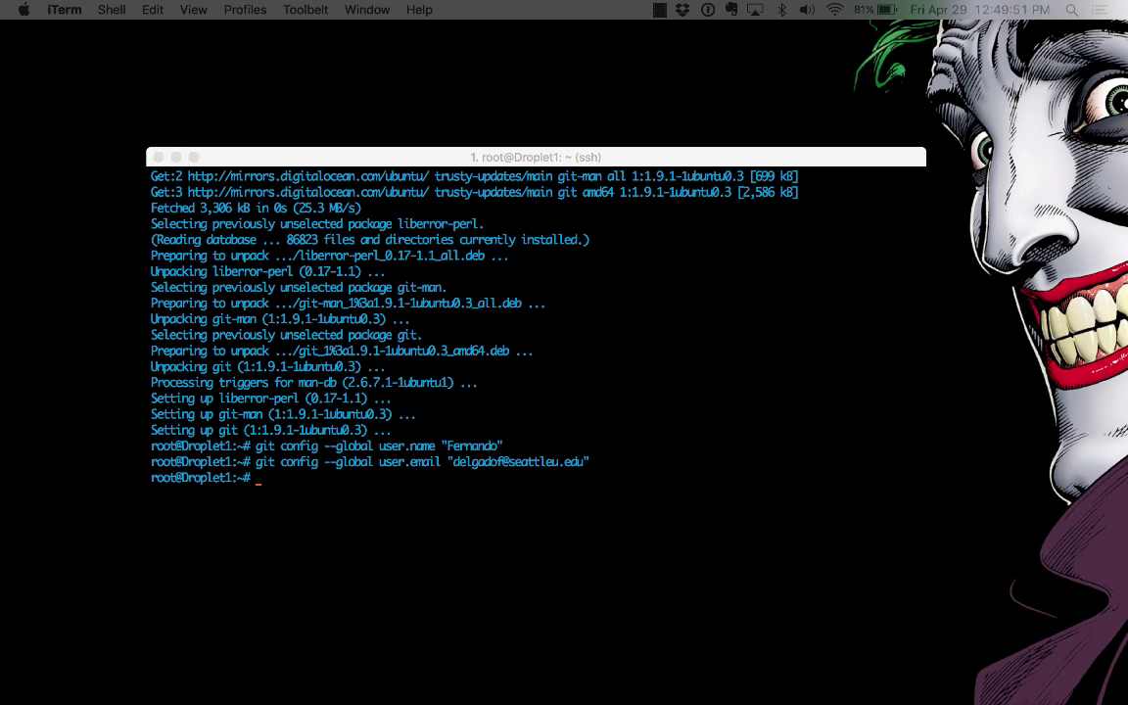
Step: Run ssh-keygen -t rsa -b 4096 to create an RSA key pair under /root/.ssh/id_rsa
type("ssh")
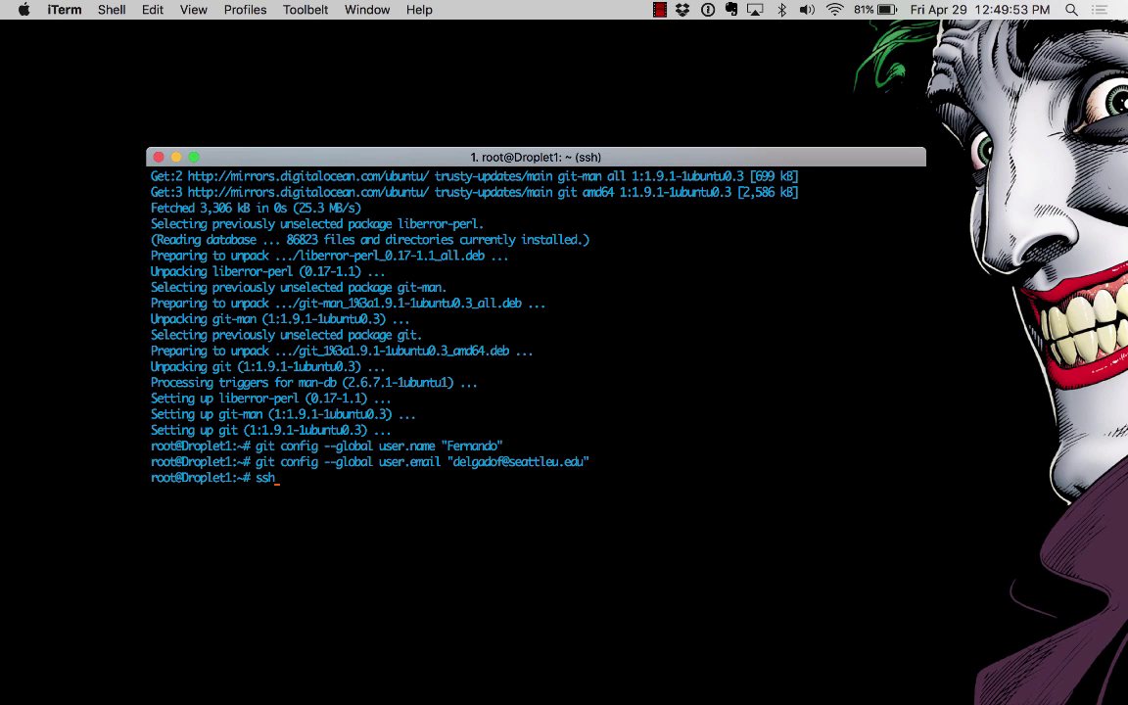
type("-keygent")
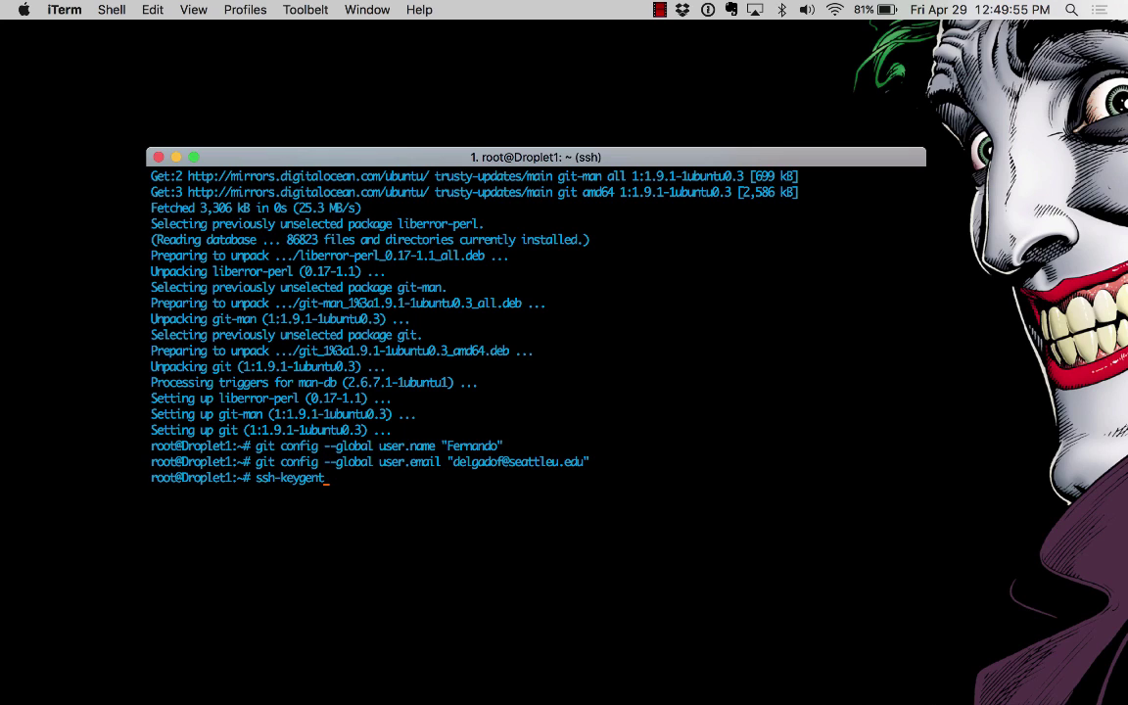
type("-t rsa")
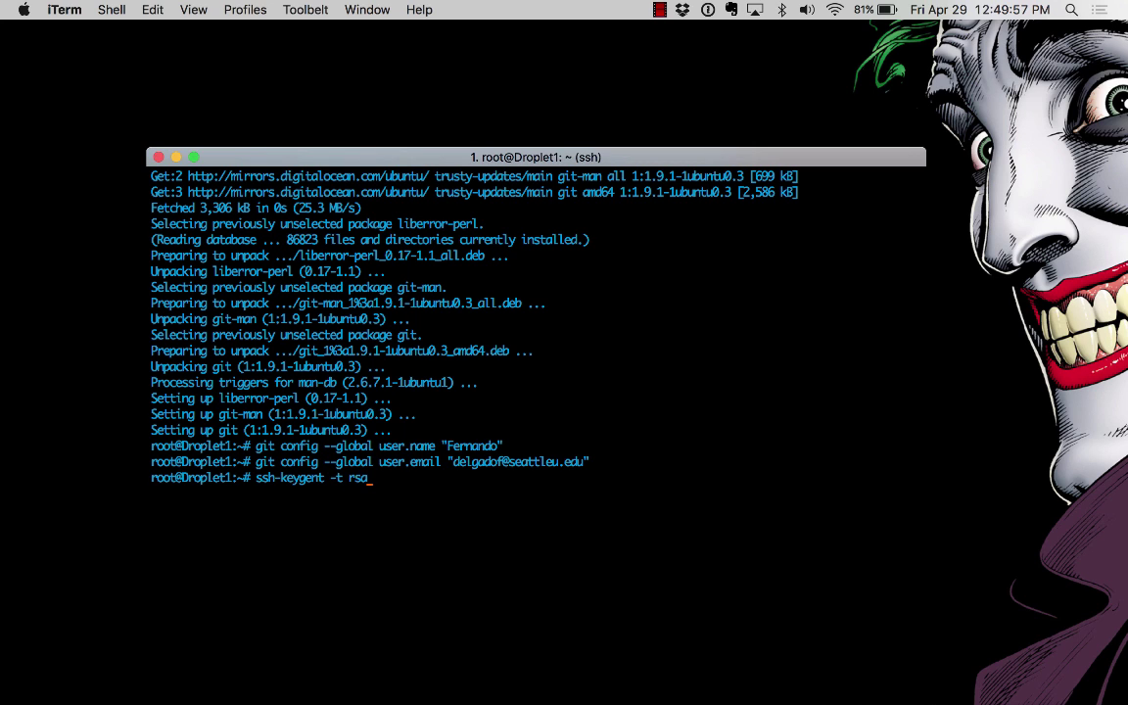
type("-b 4")
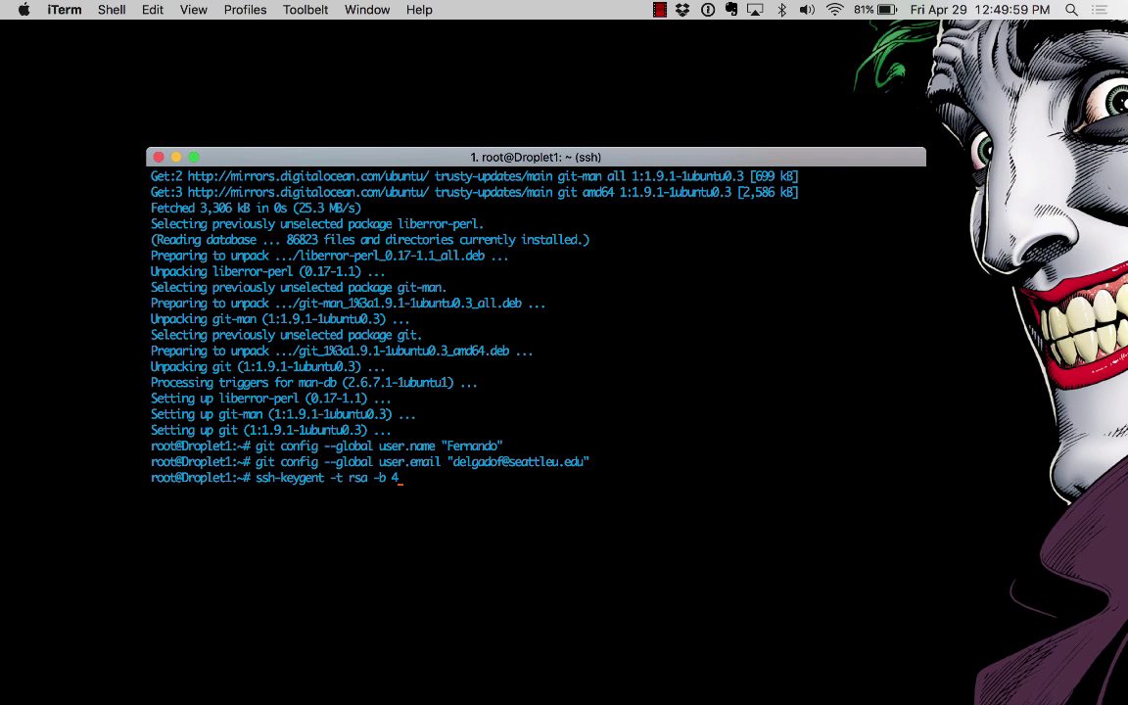
type("096")
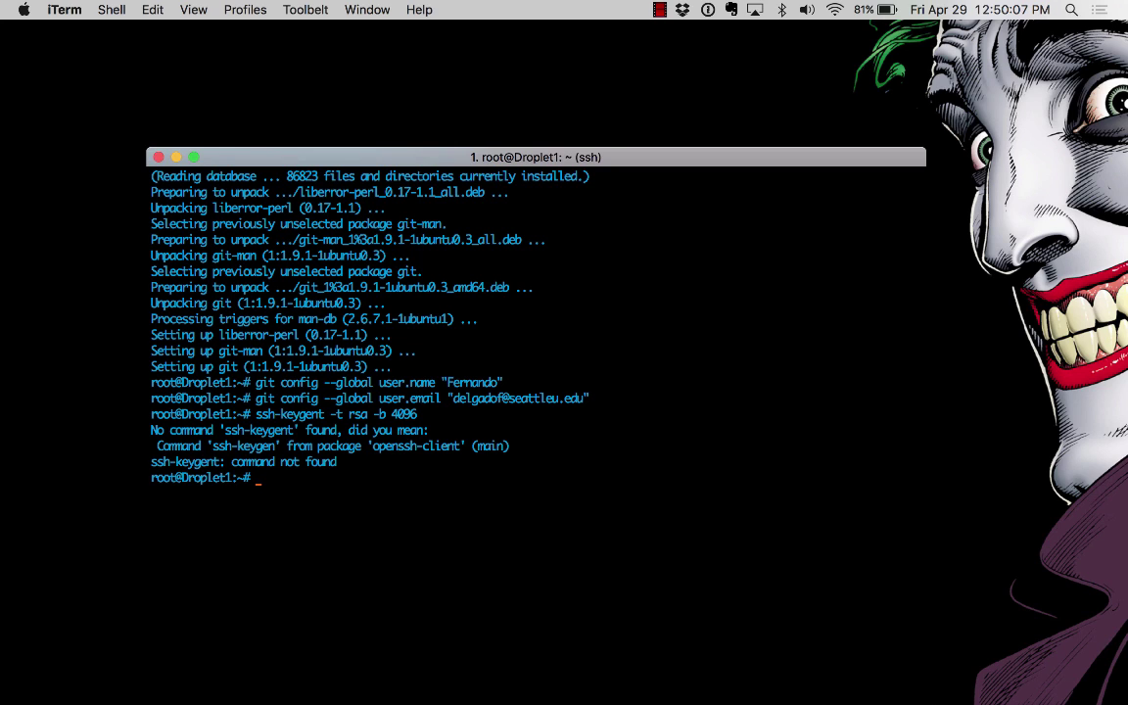
type("ssh-keygent -t rsa -b 4096")
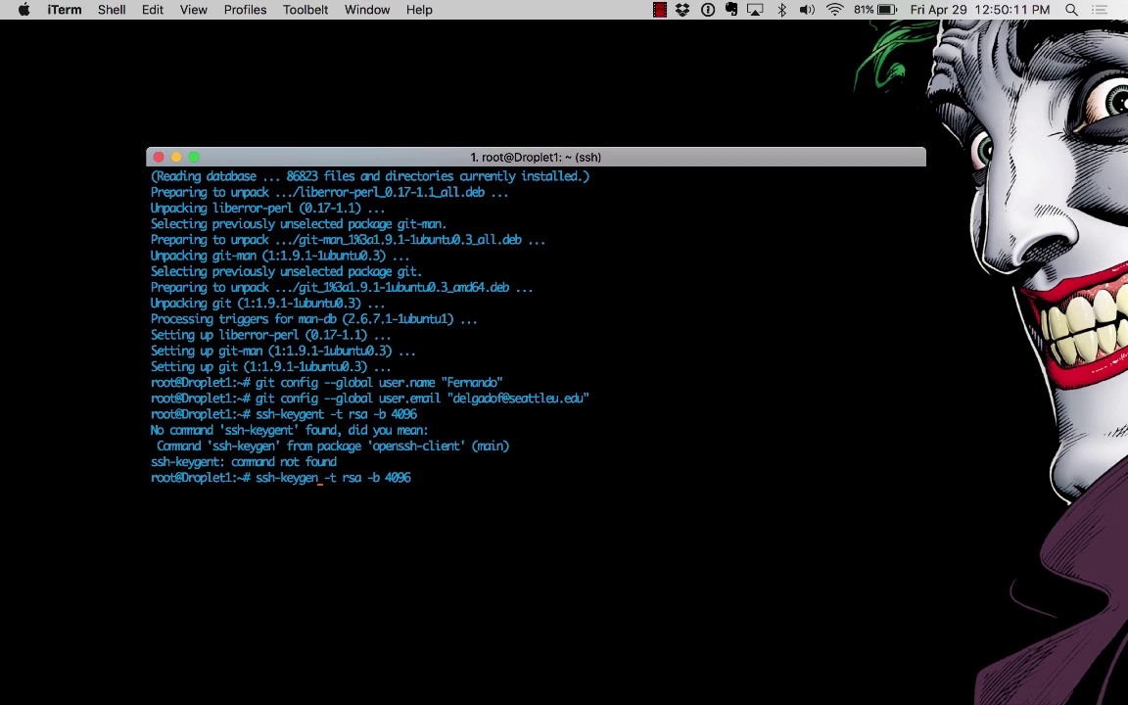
key("Return")
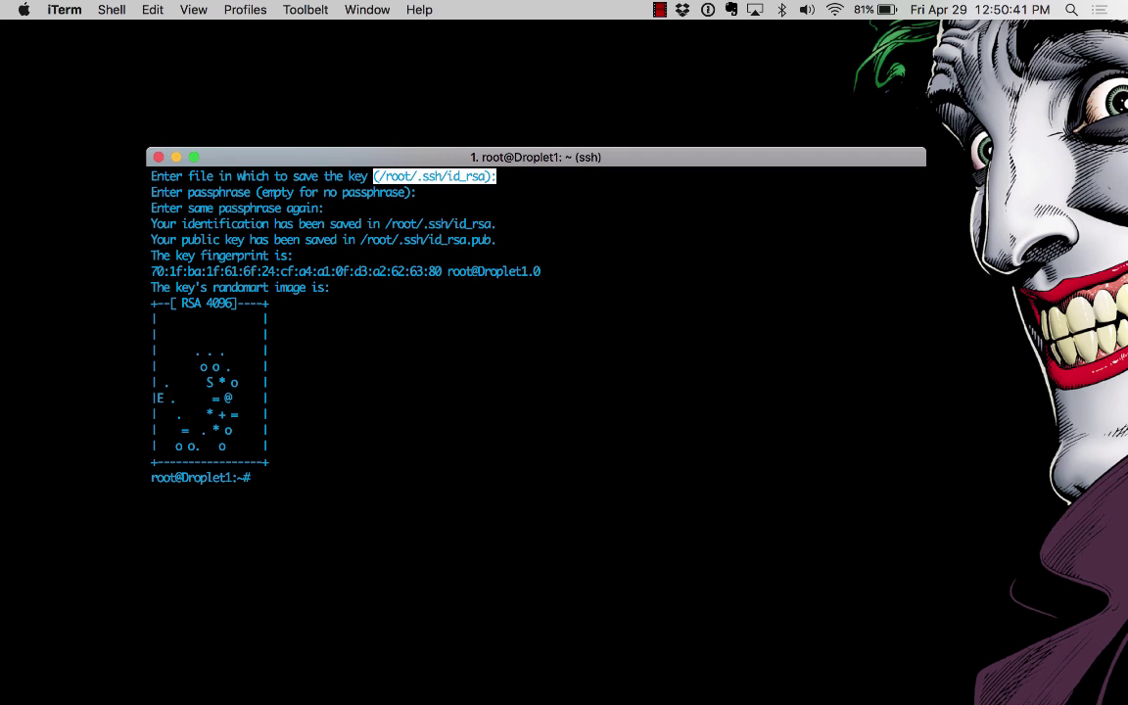
type("eval")
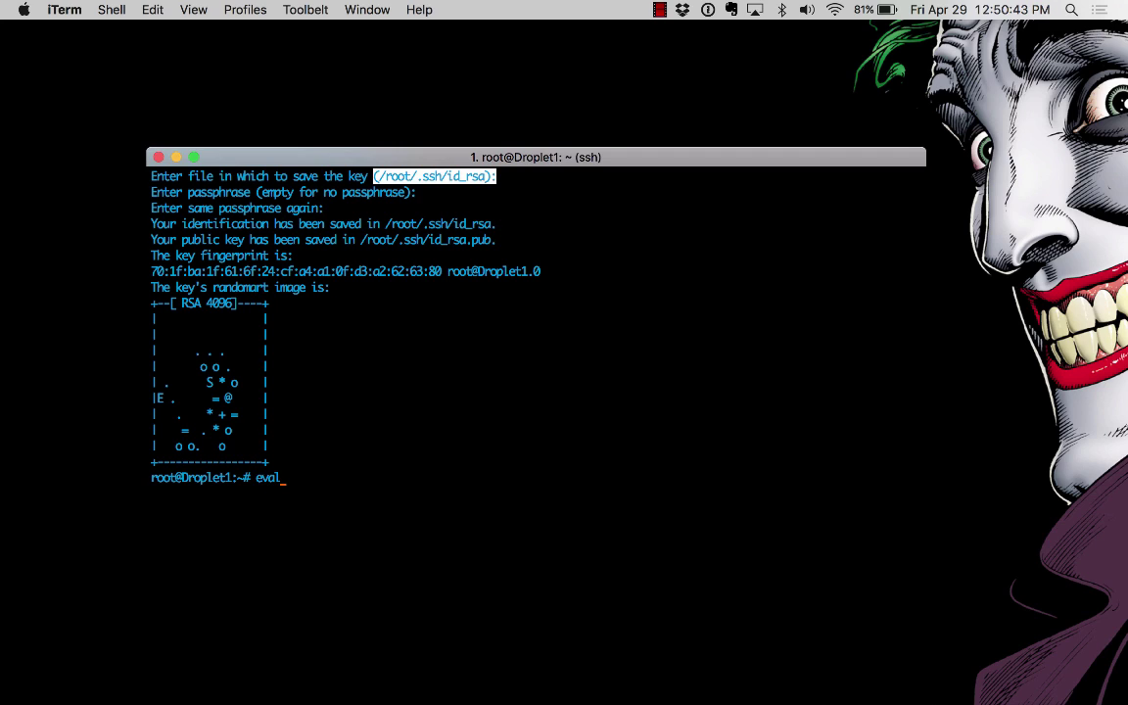
type("\" \"")
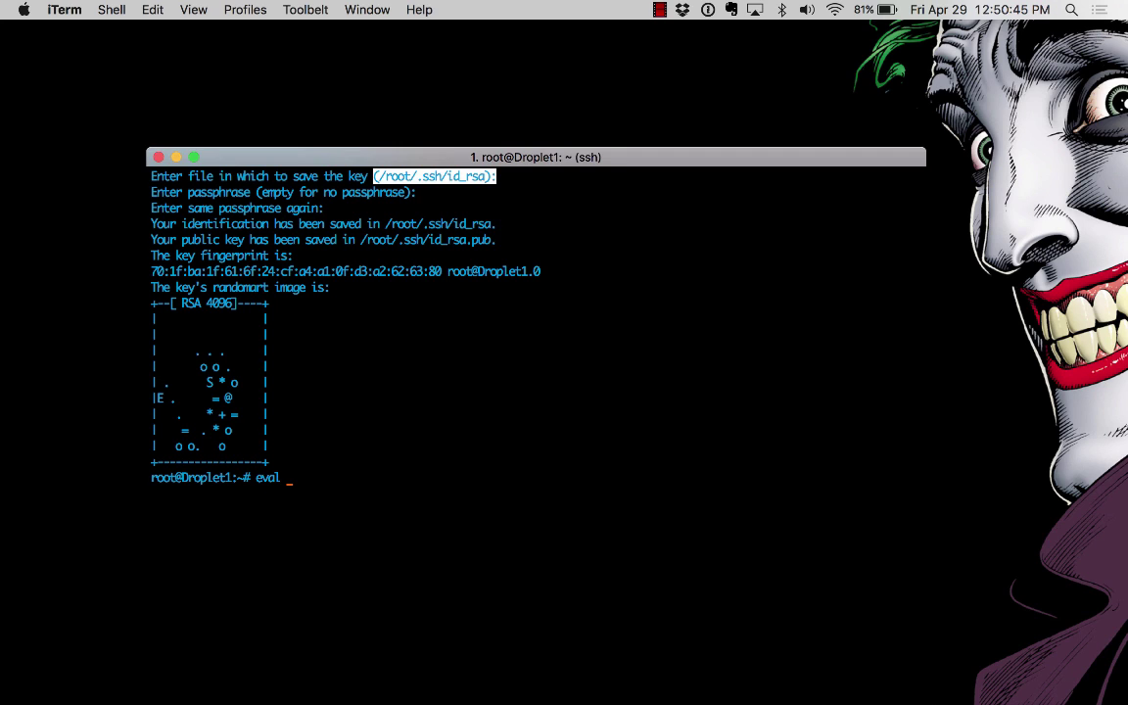
type("\"")
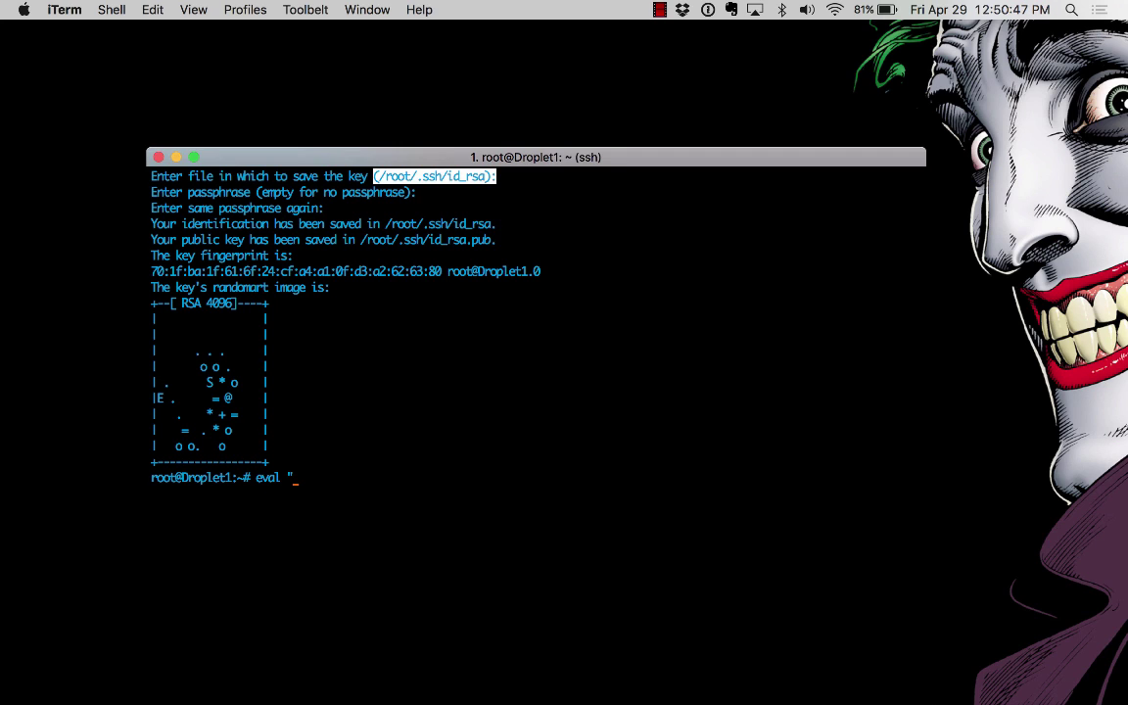
type("$(")
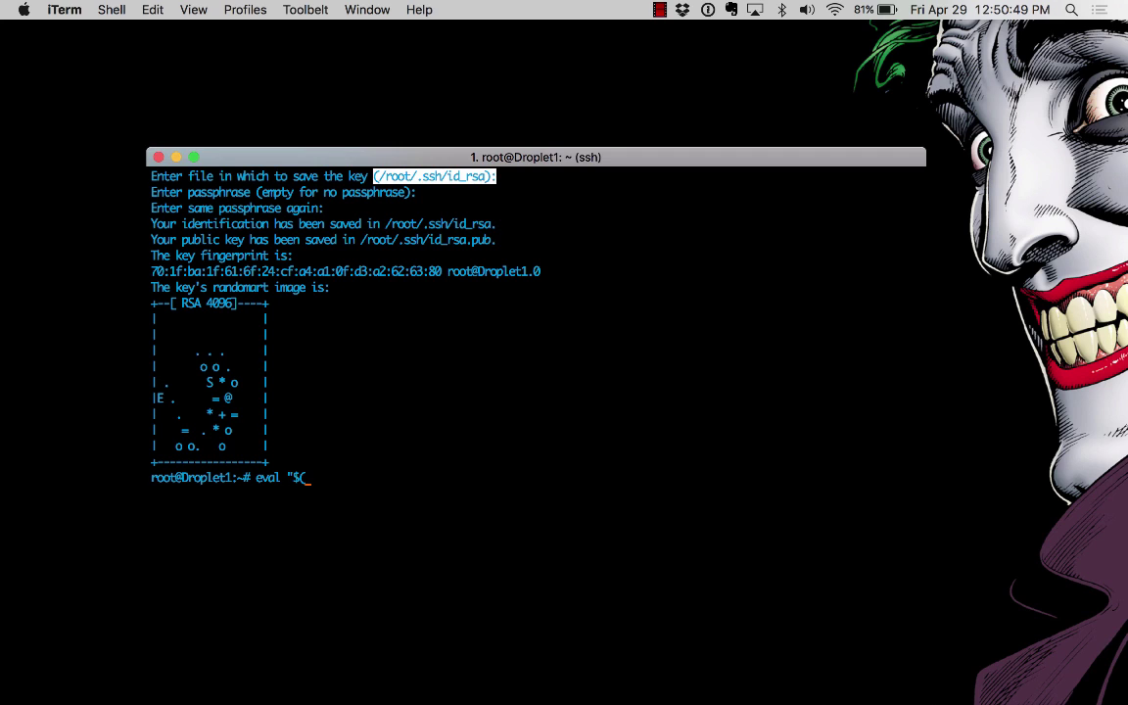
type("ssh-a")
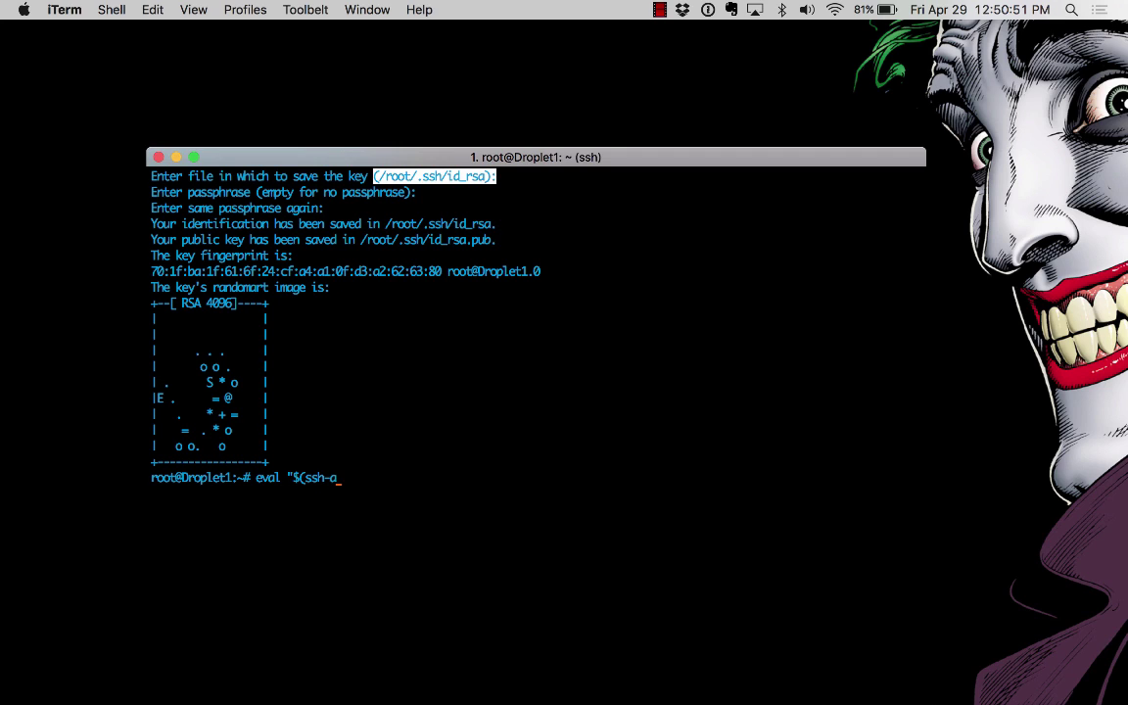
type("gent -s")
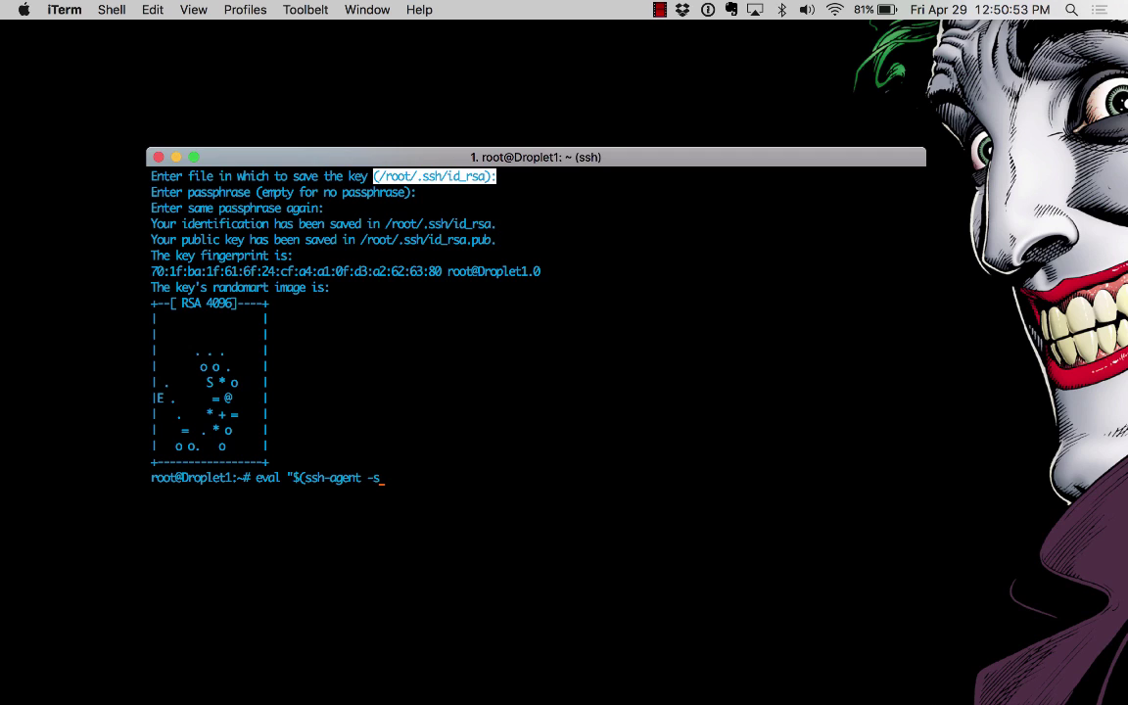
type(")\"")
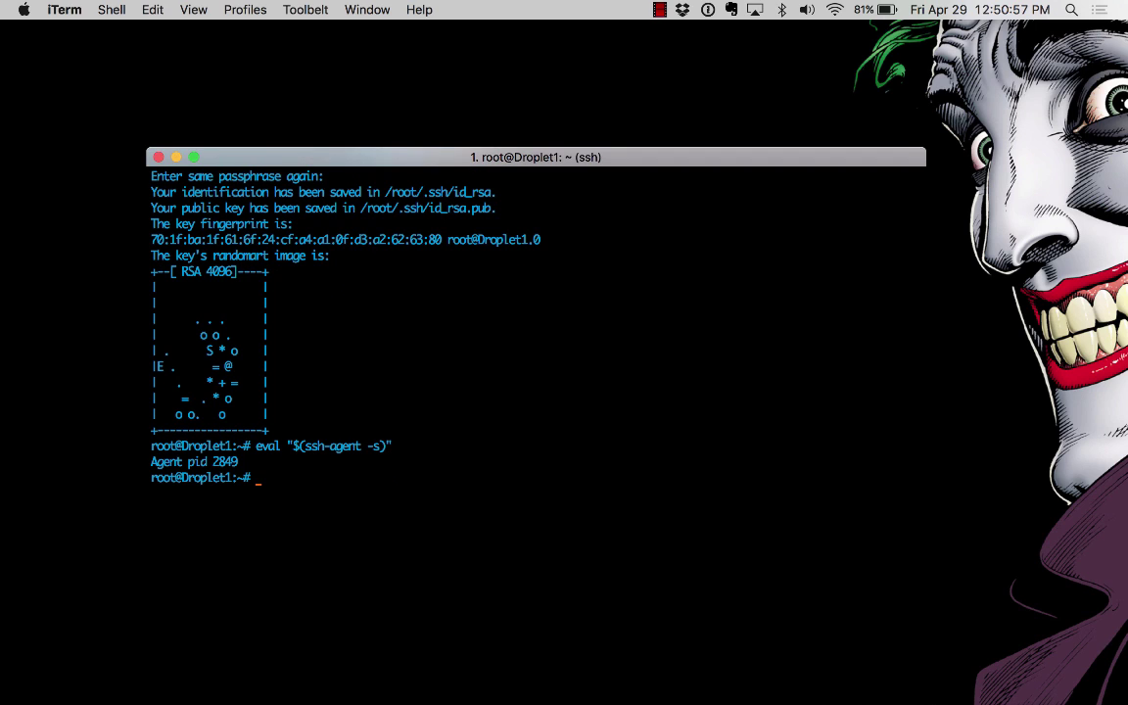
mouse_move(311, 372)
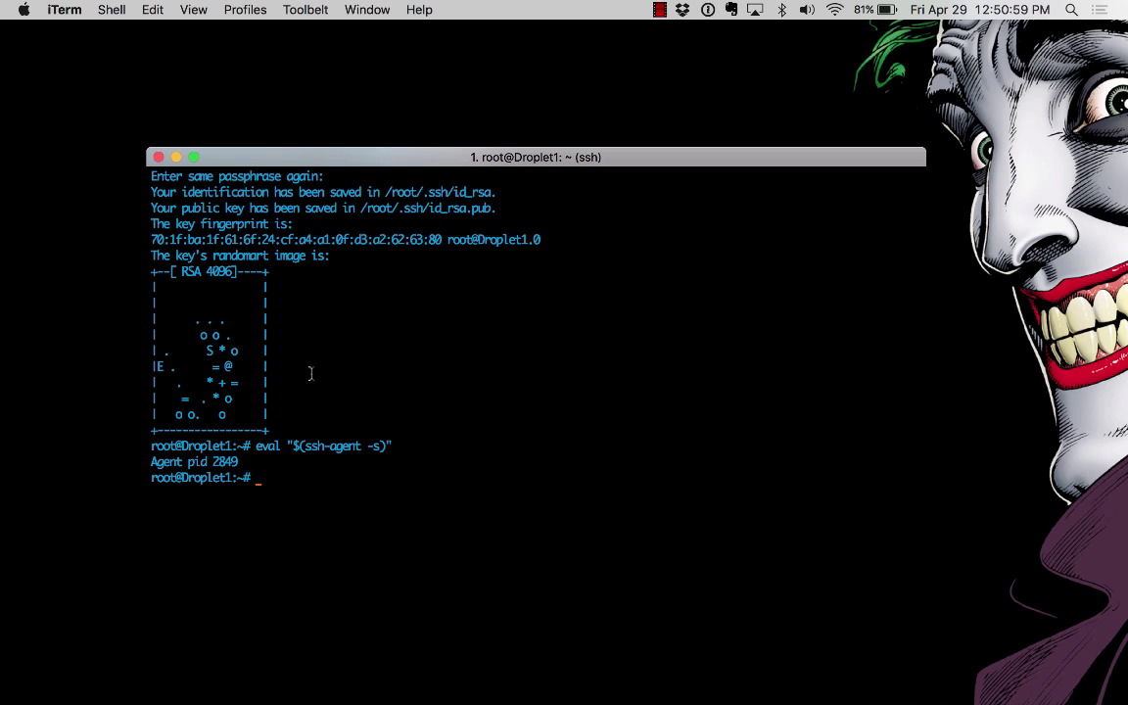
mouse_move(425, 423)
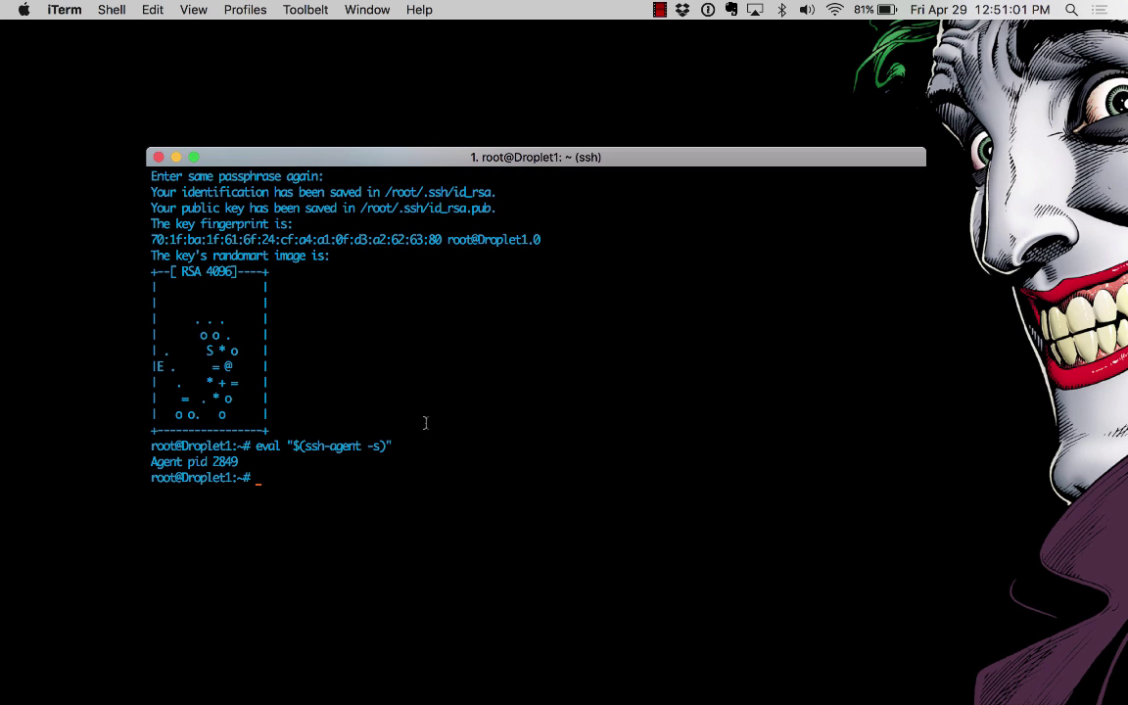
mouse_move(454, 423)
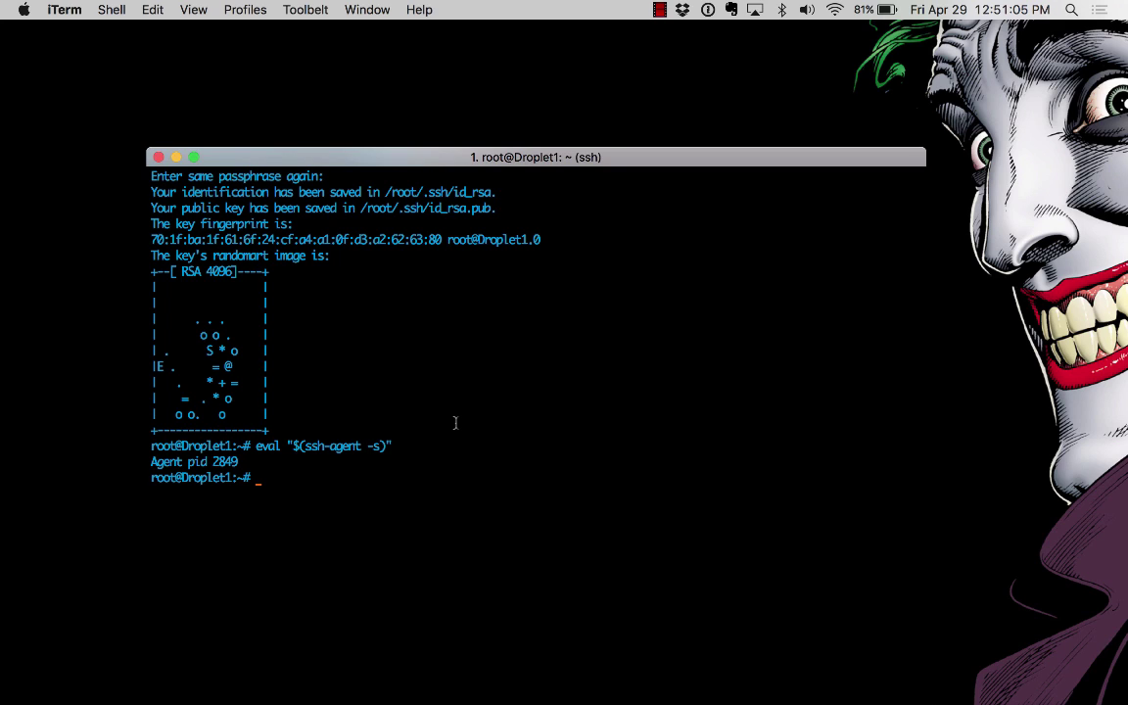
Step: Run ssh-add ~/.ssh/id_rsa so the agent reports the identity added
type("ssh-add")
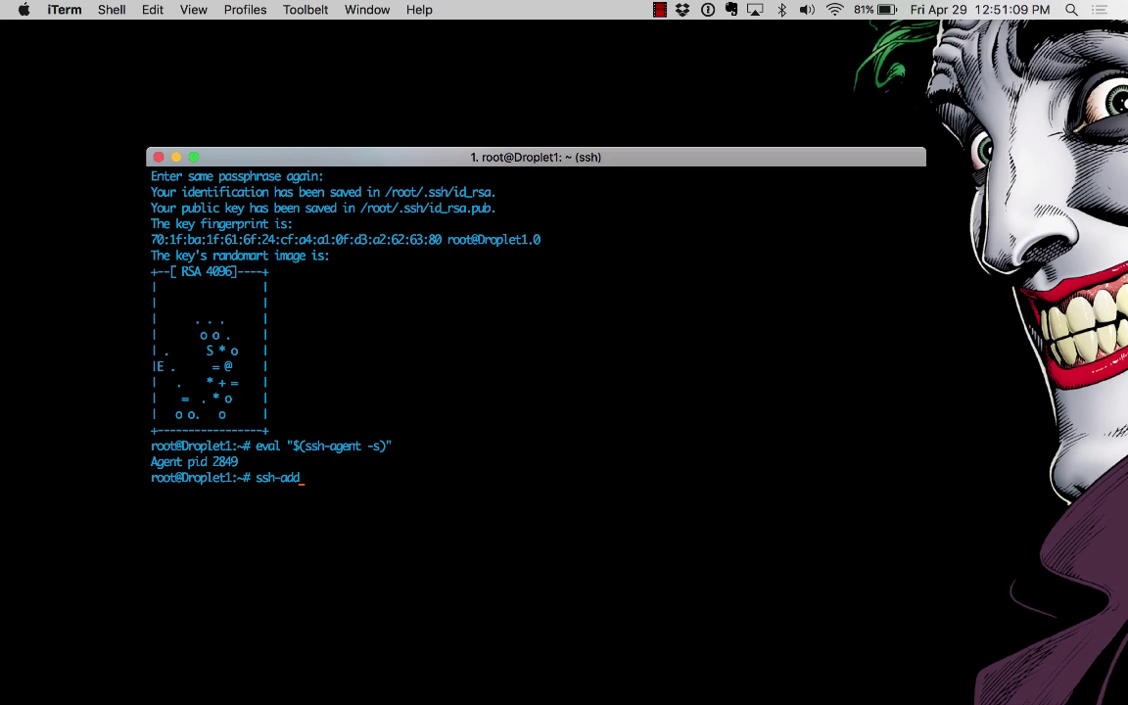
type("~/")
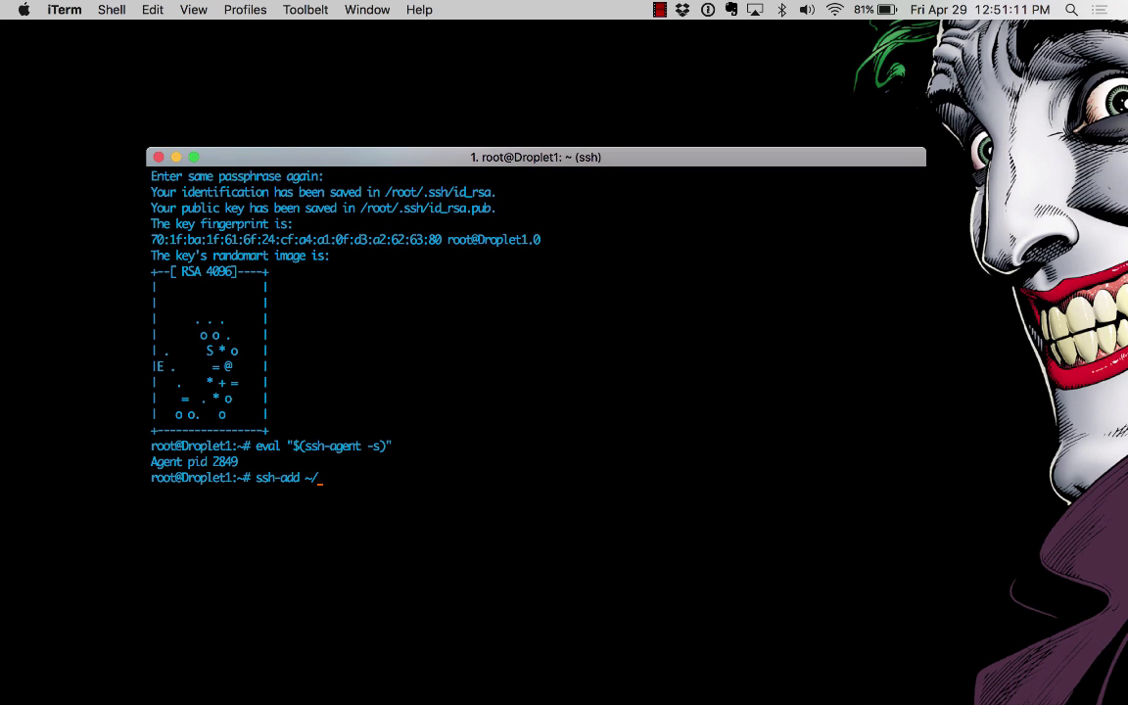
type(".ssh/")
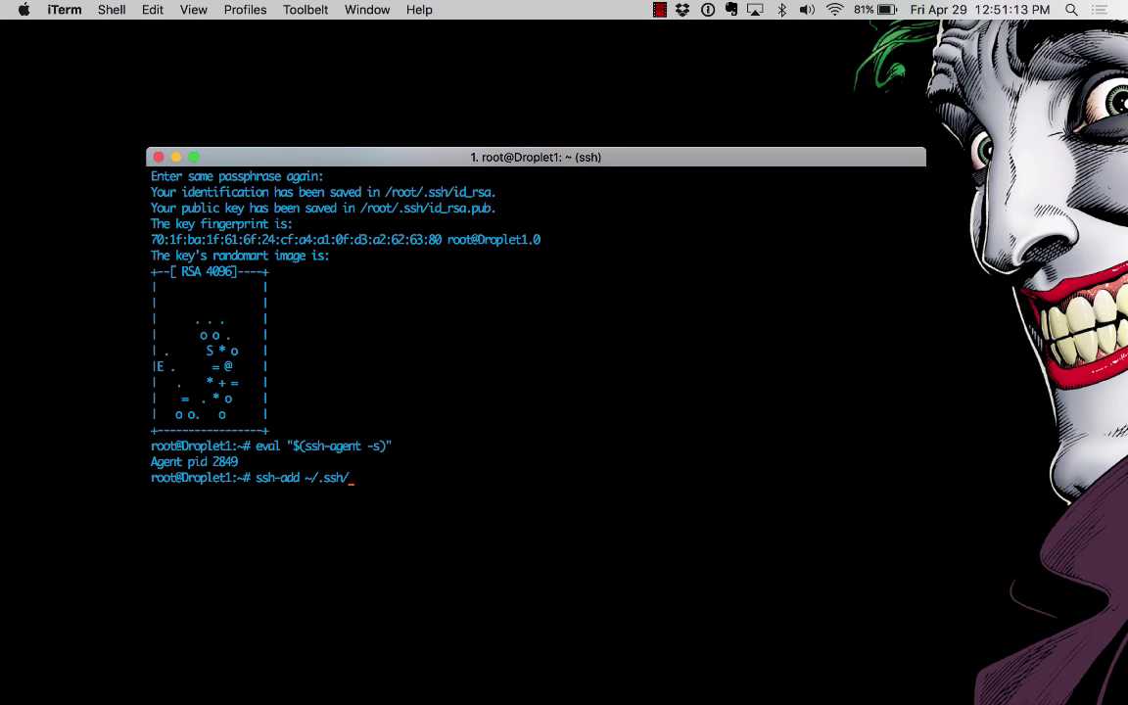
type("id_rsa")
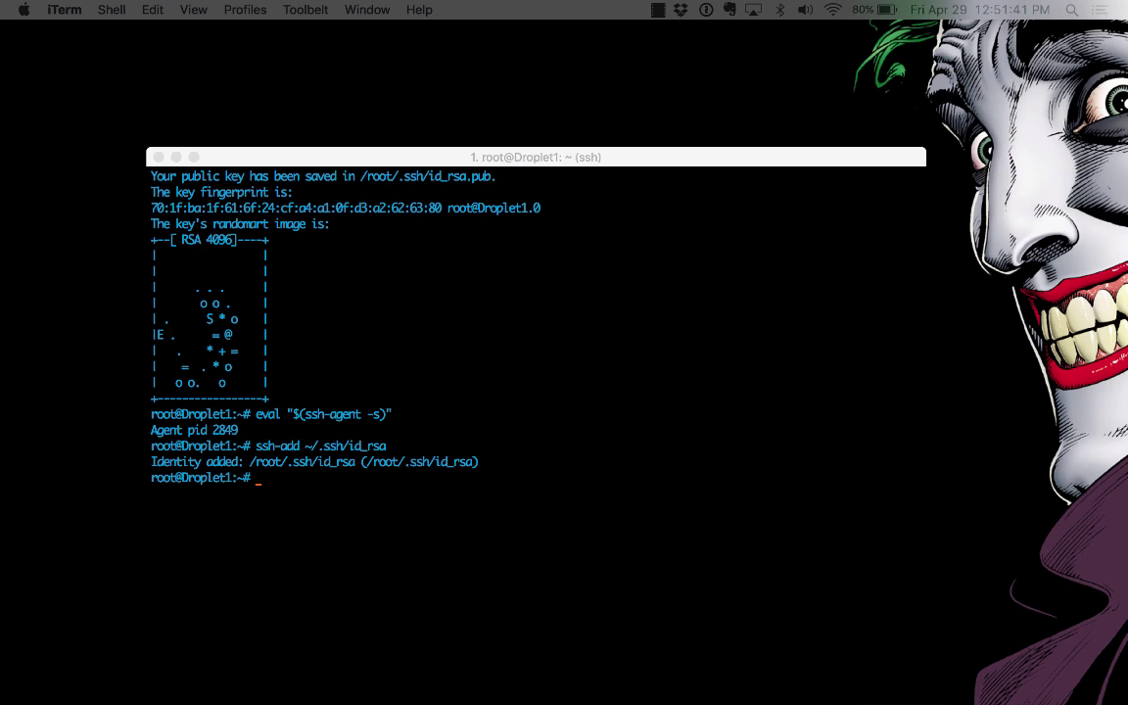
Step: Print ~/.ssh/id_rsa.pub with cat and copy the key text
type("cat")
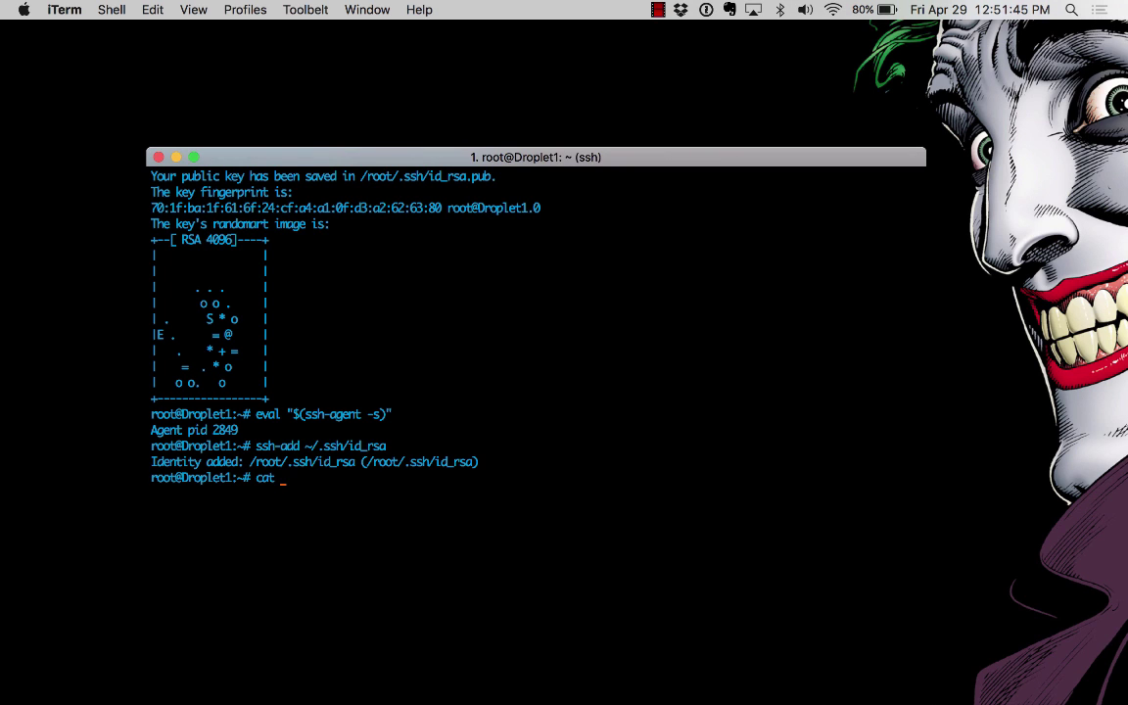
type("~/.s")
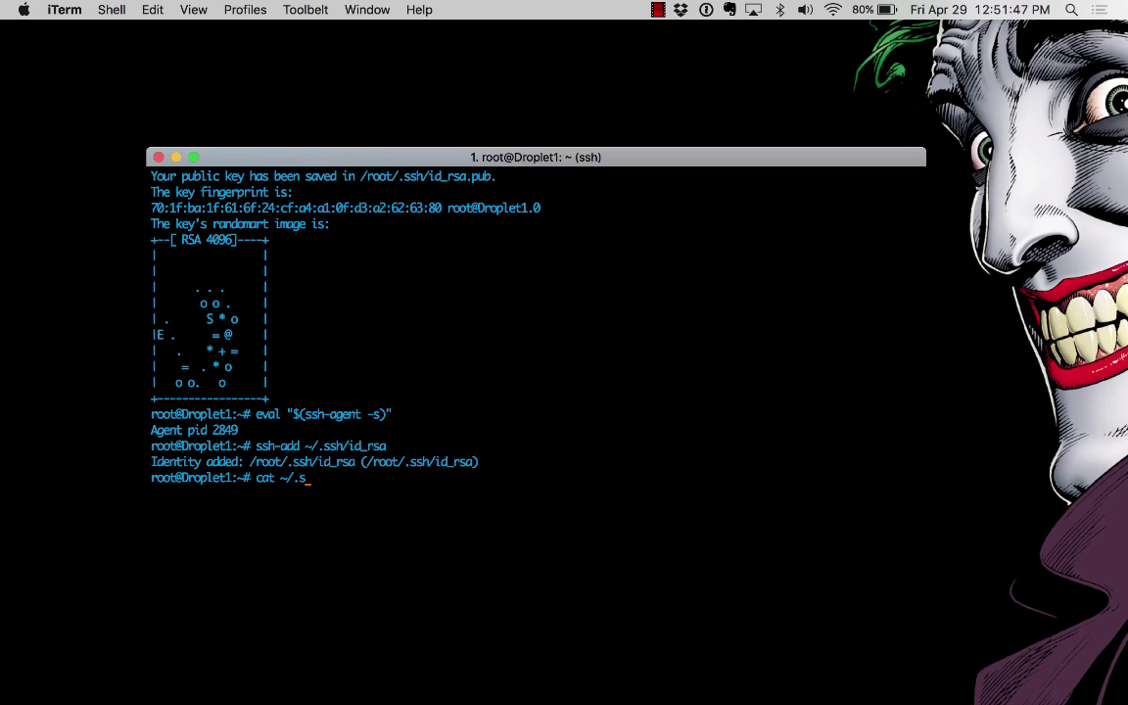
type("sh/")
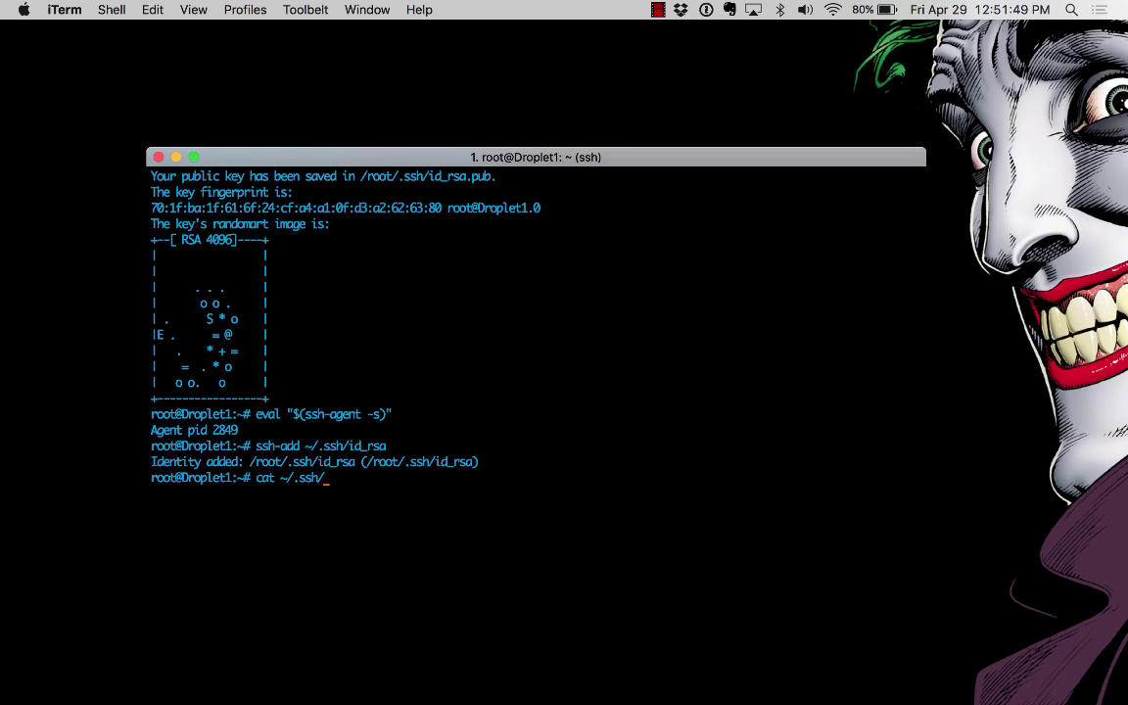
type("id_rs")
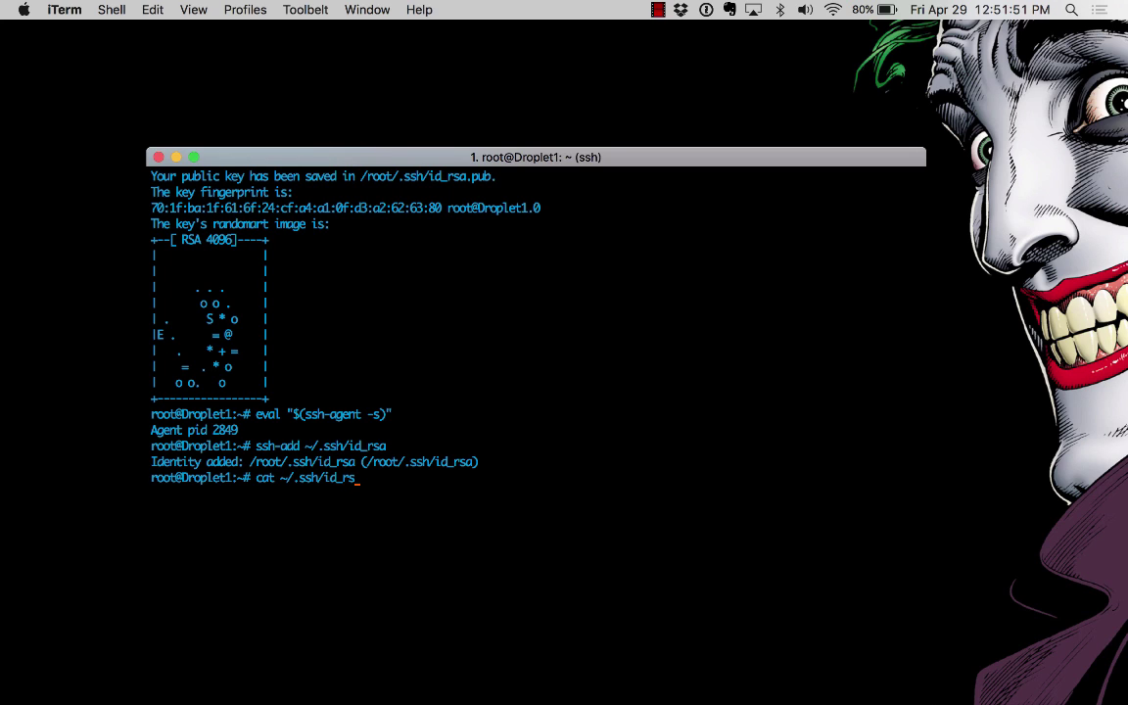
type(".pub")
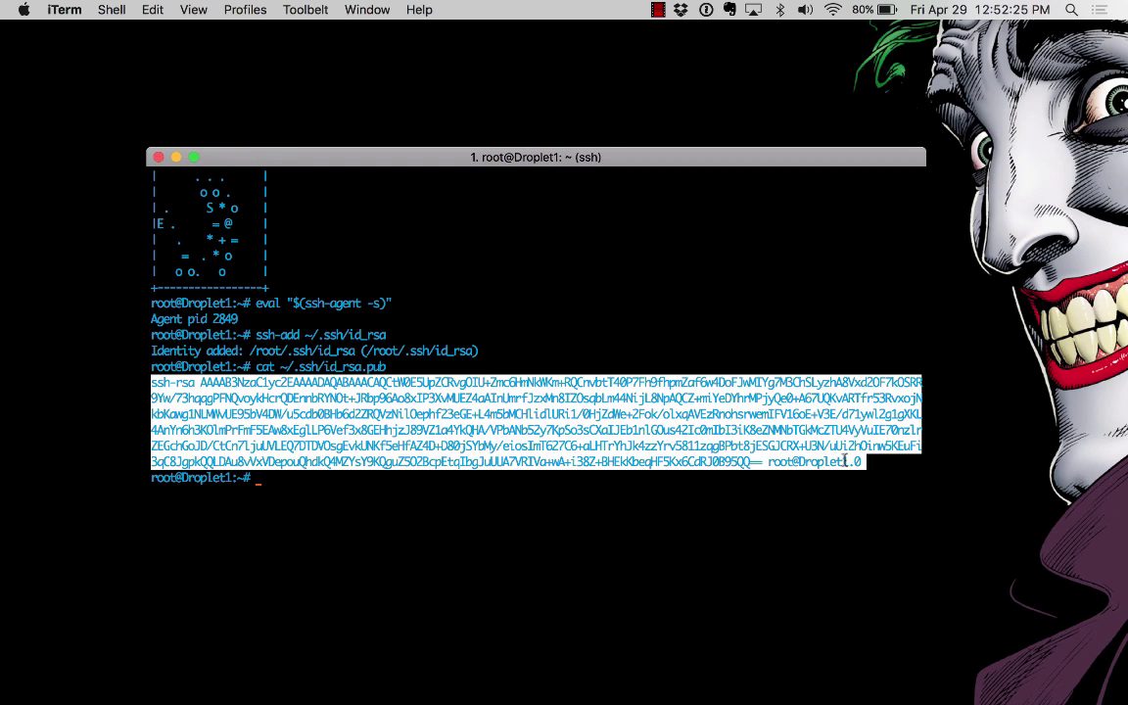
mouse_move(762, 403)
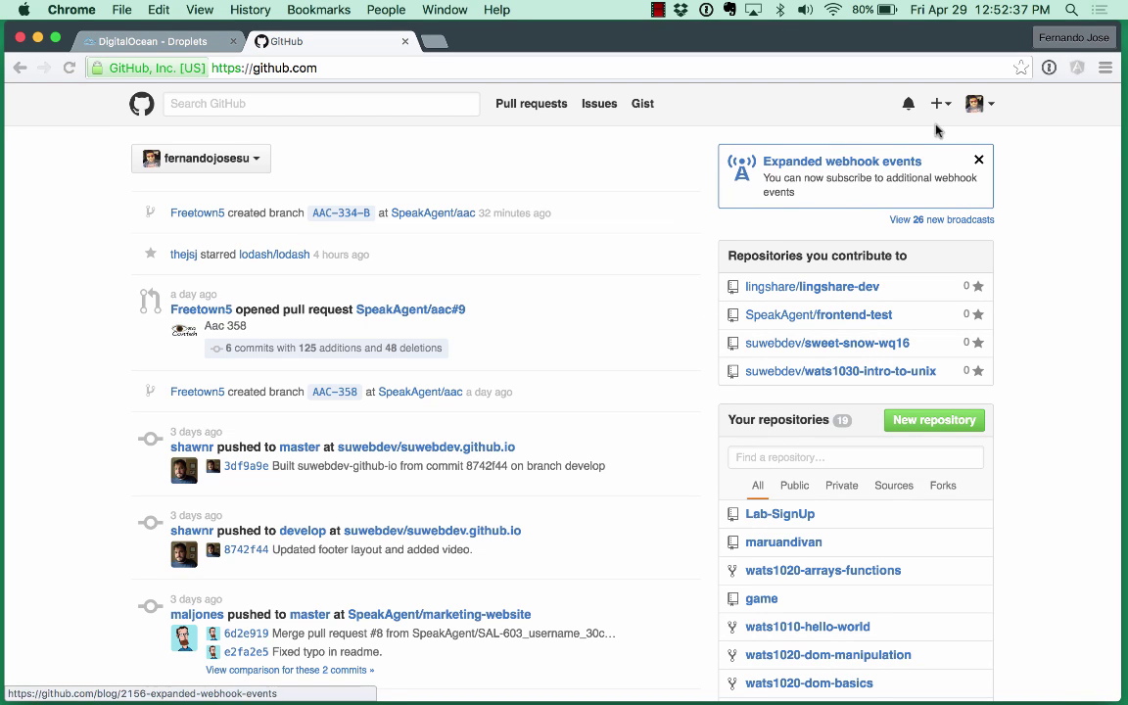
Step: In GitHub Settings > SSH and GPG keys, start a new SSH key titled DO with the pasted key
left_click(971, 102)
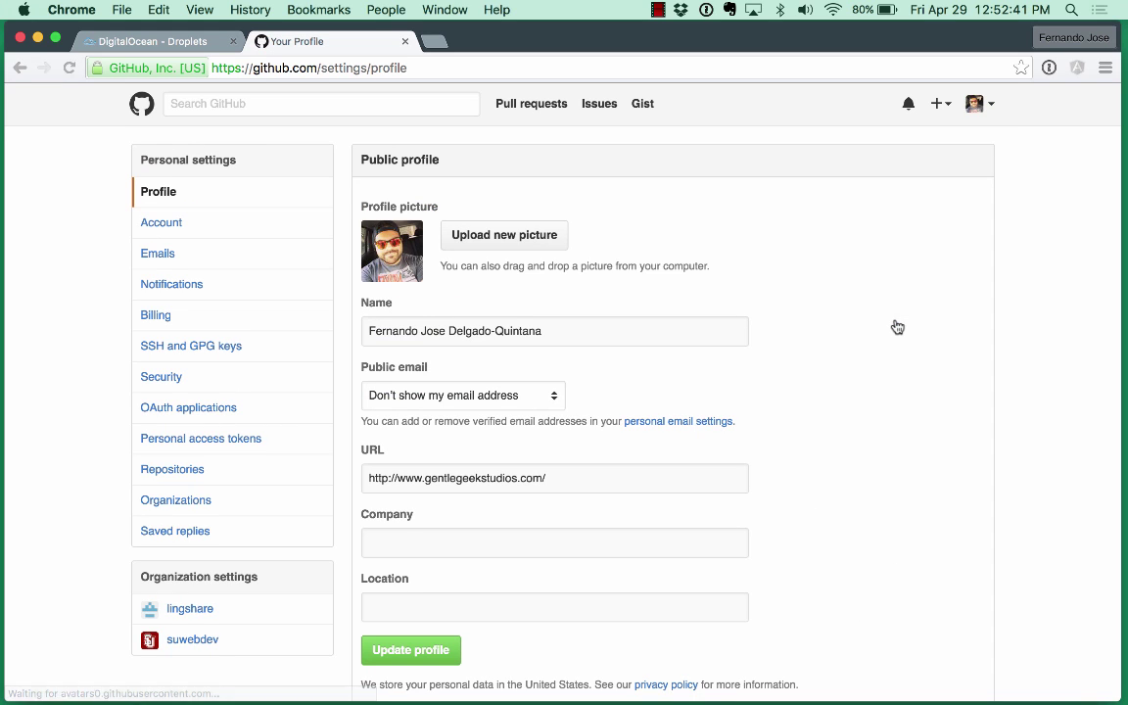
mouse_move(219, 352)
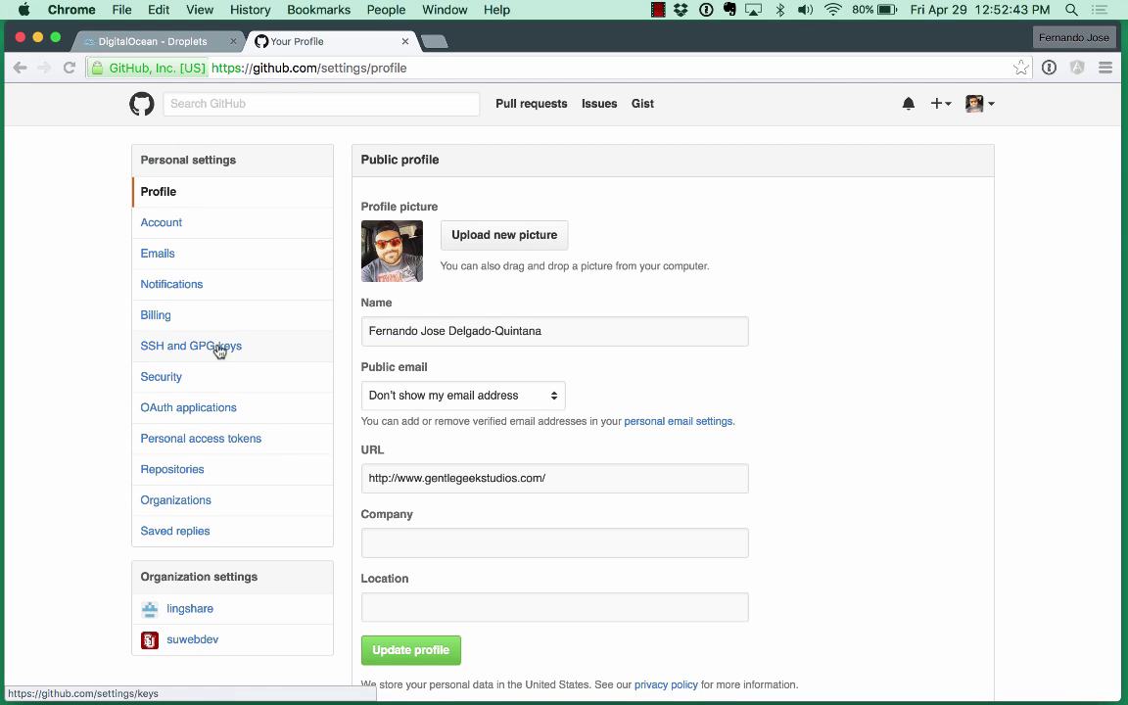
left_click(192, 344)
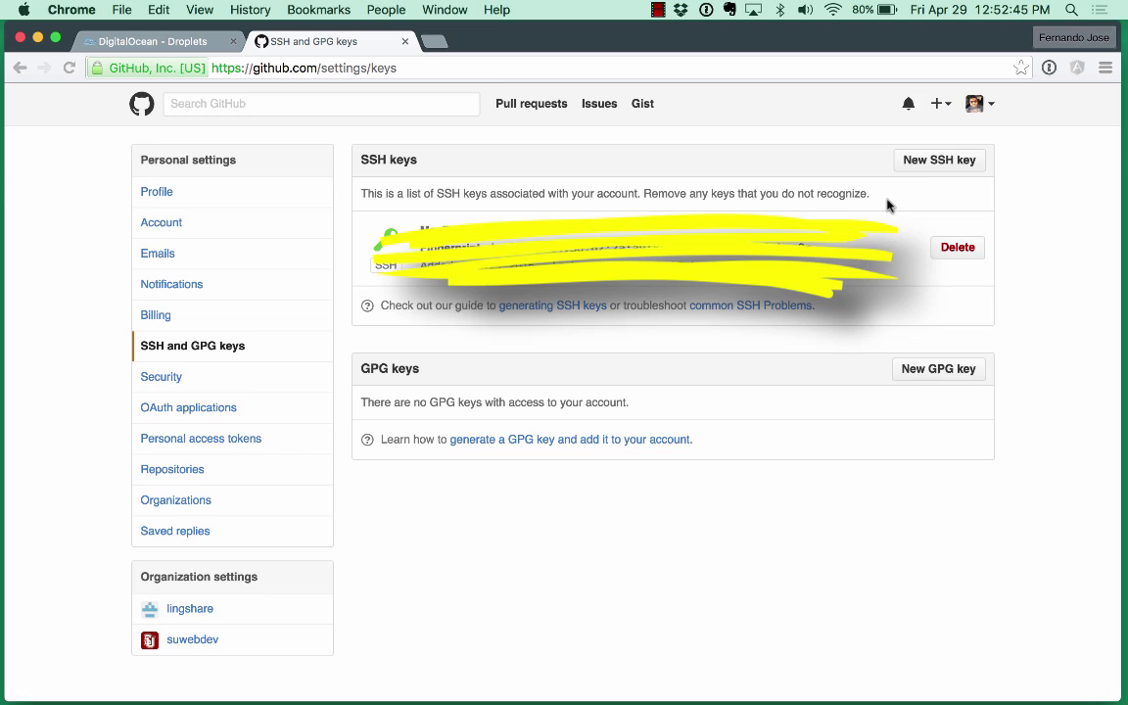
mouse_move(938, 161)
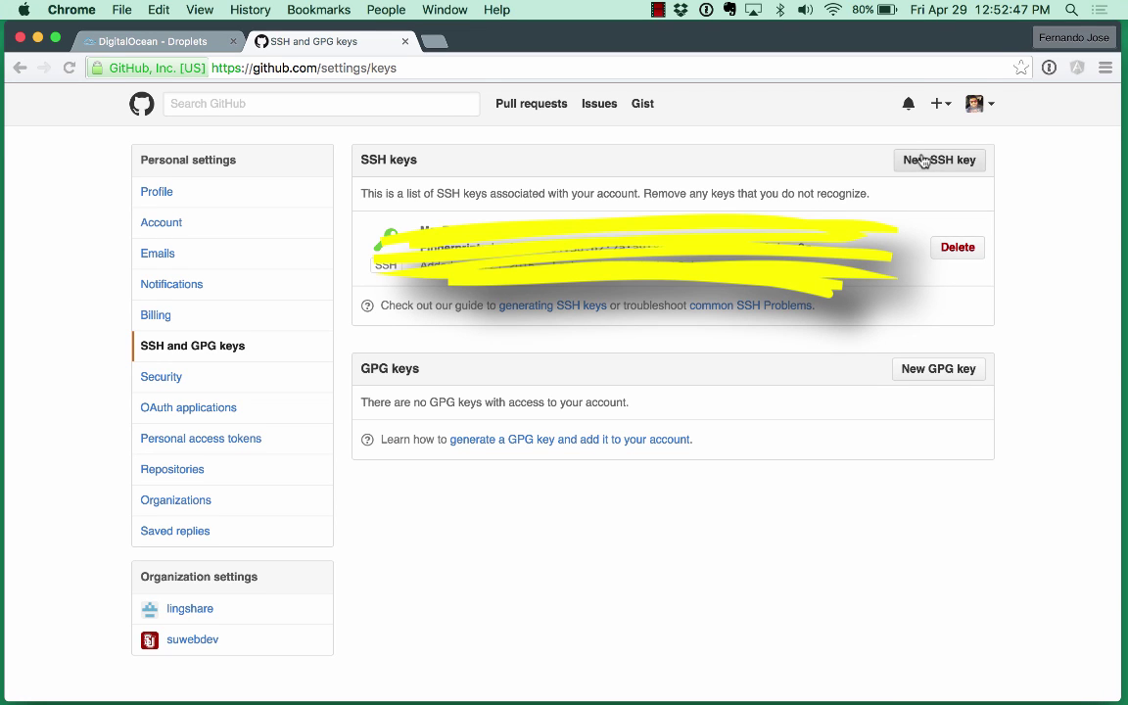
left_click(938, 161)
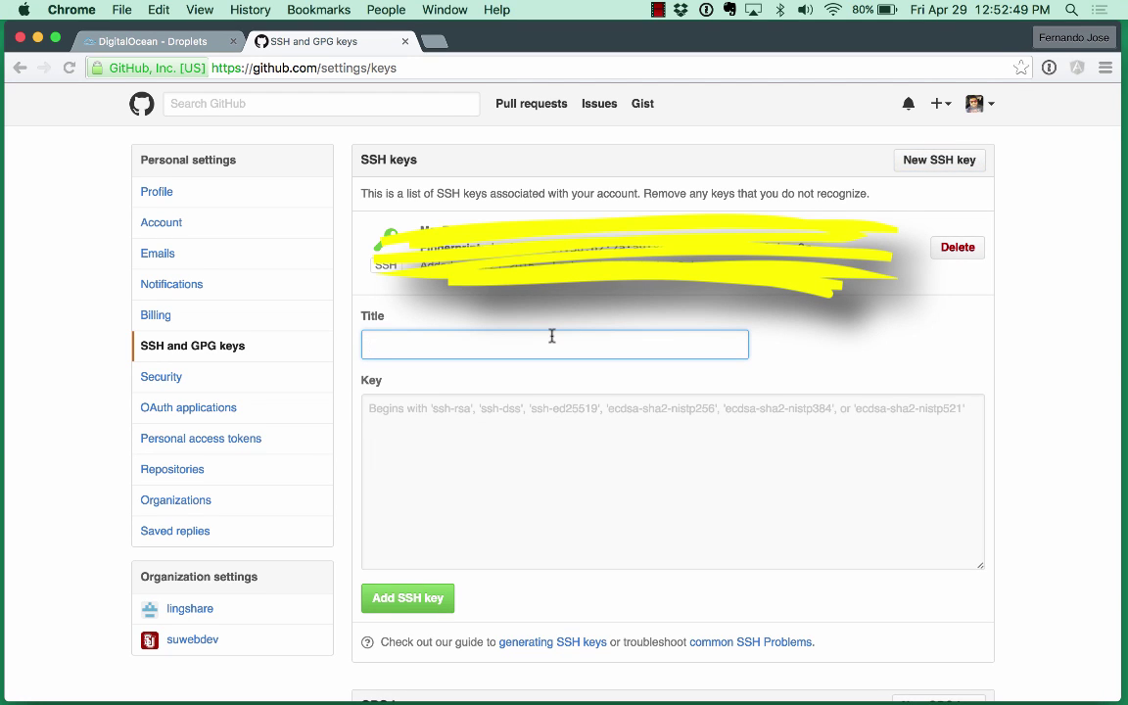
type("DO")
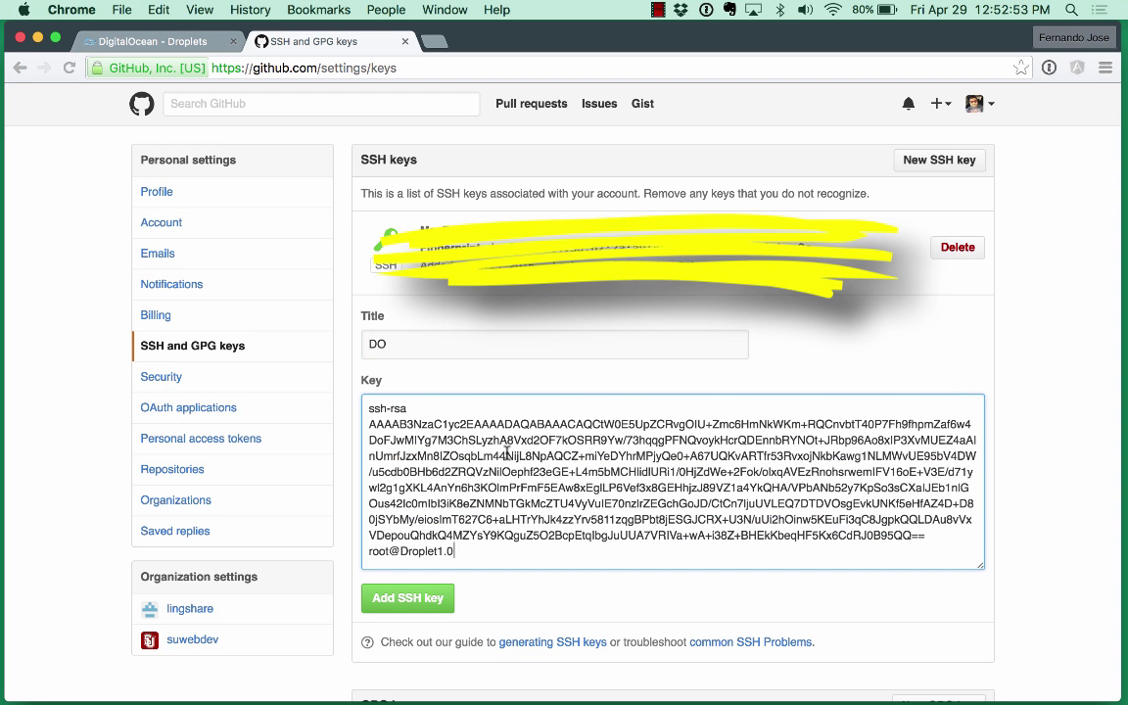
Step: Save the DO key and confirm the account password when prompted
left_click(407, 597)
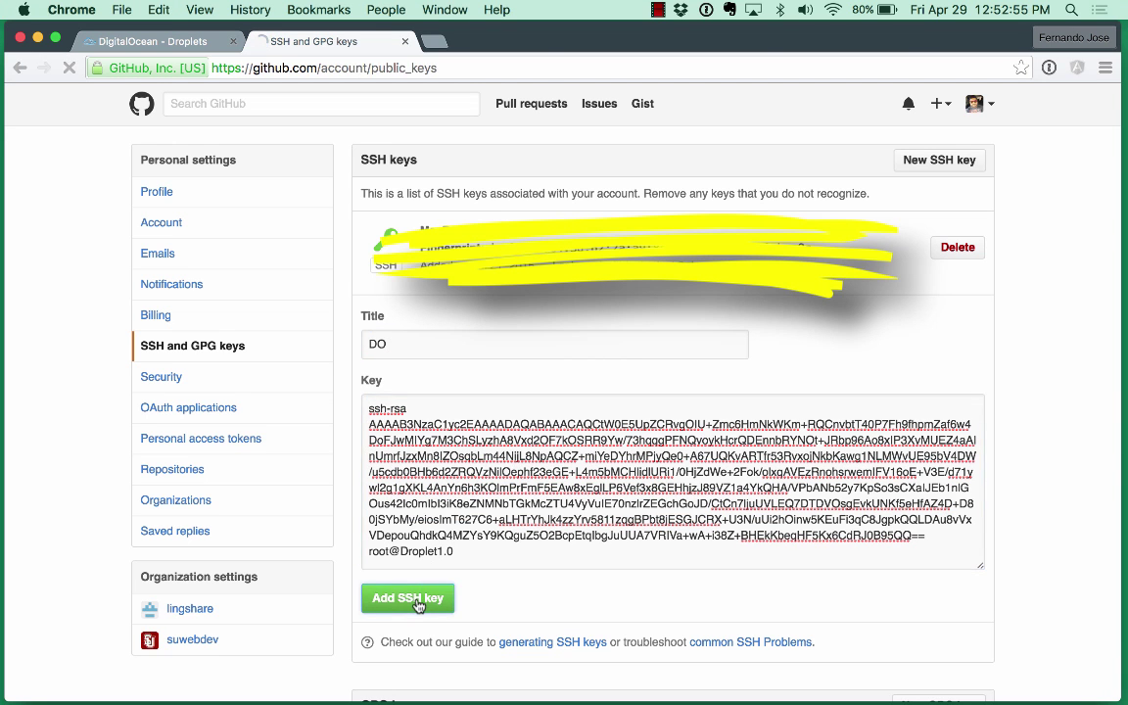
left_click(408, 597)
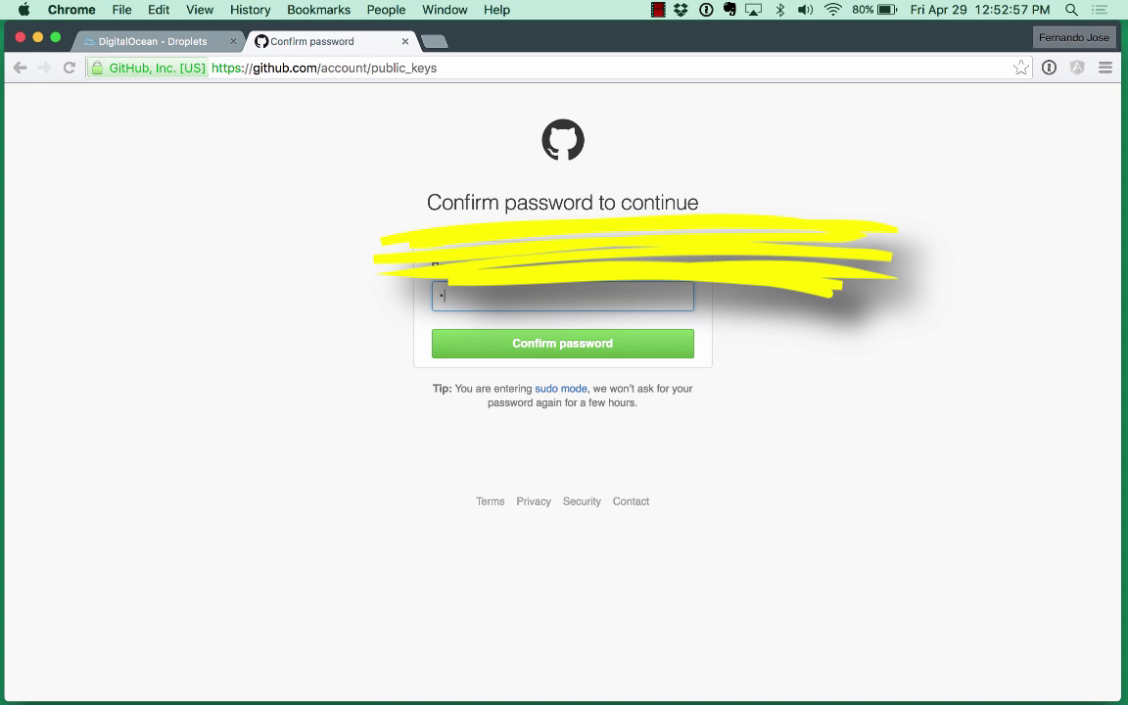
type("password")
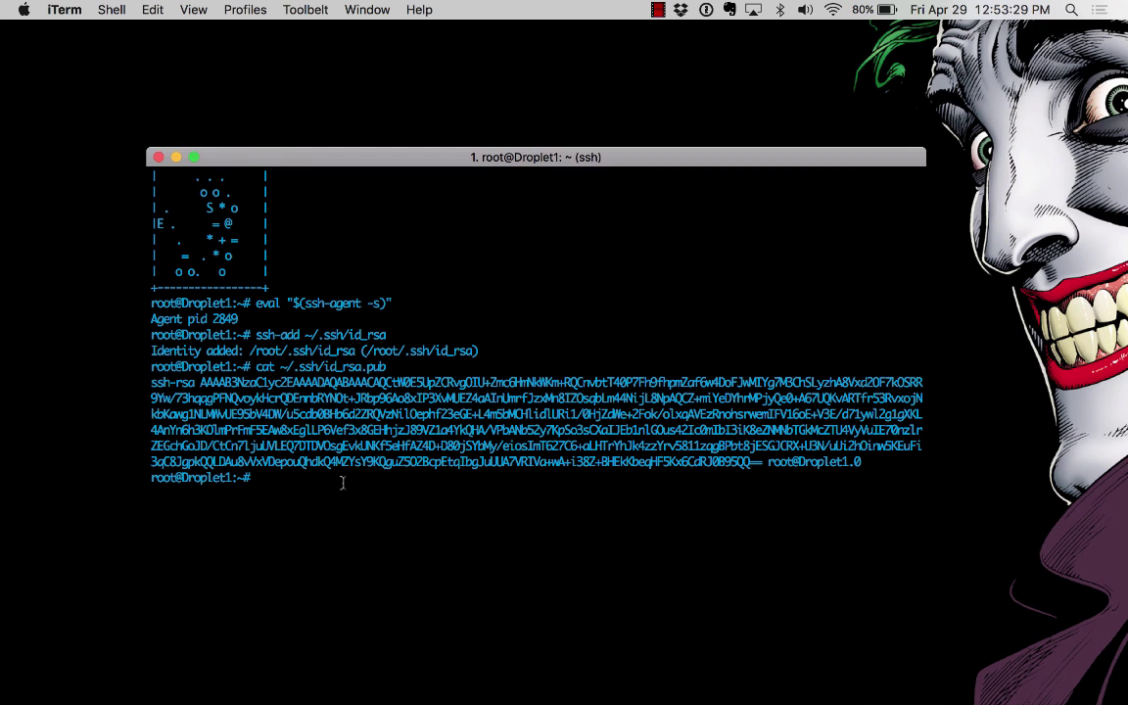
type("git clone")
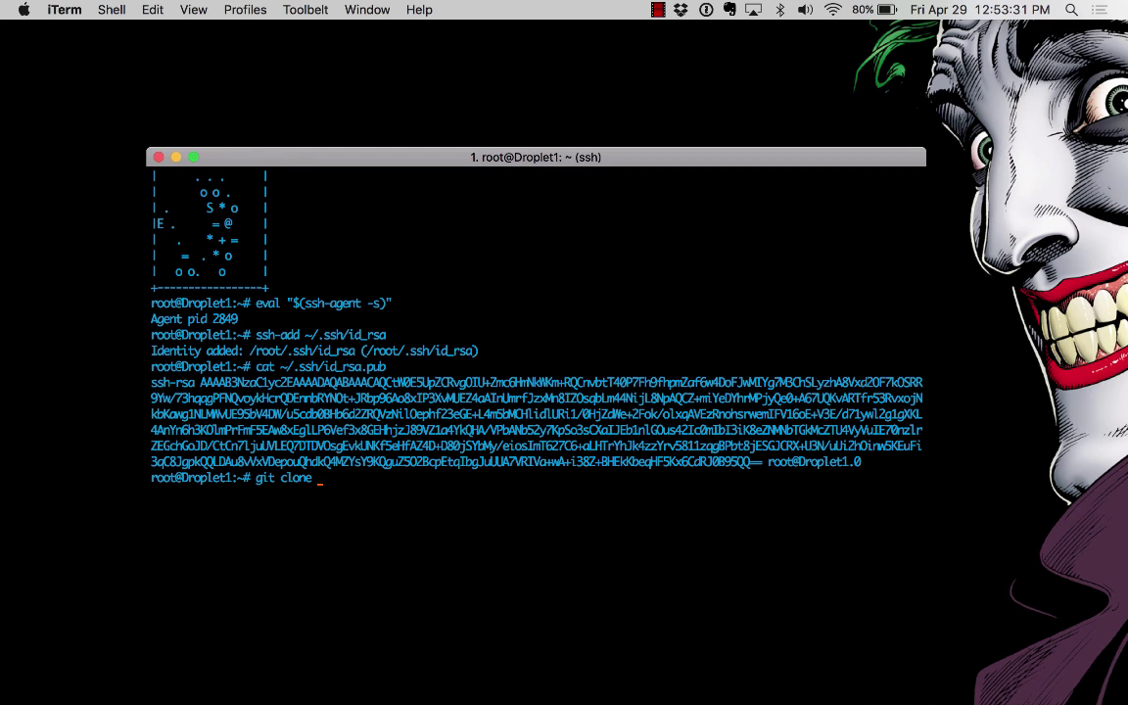
type("git@github.com:suwebdev/wats1030-static-website.git")
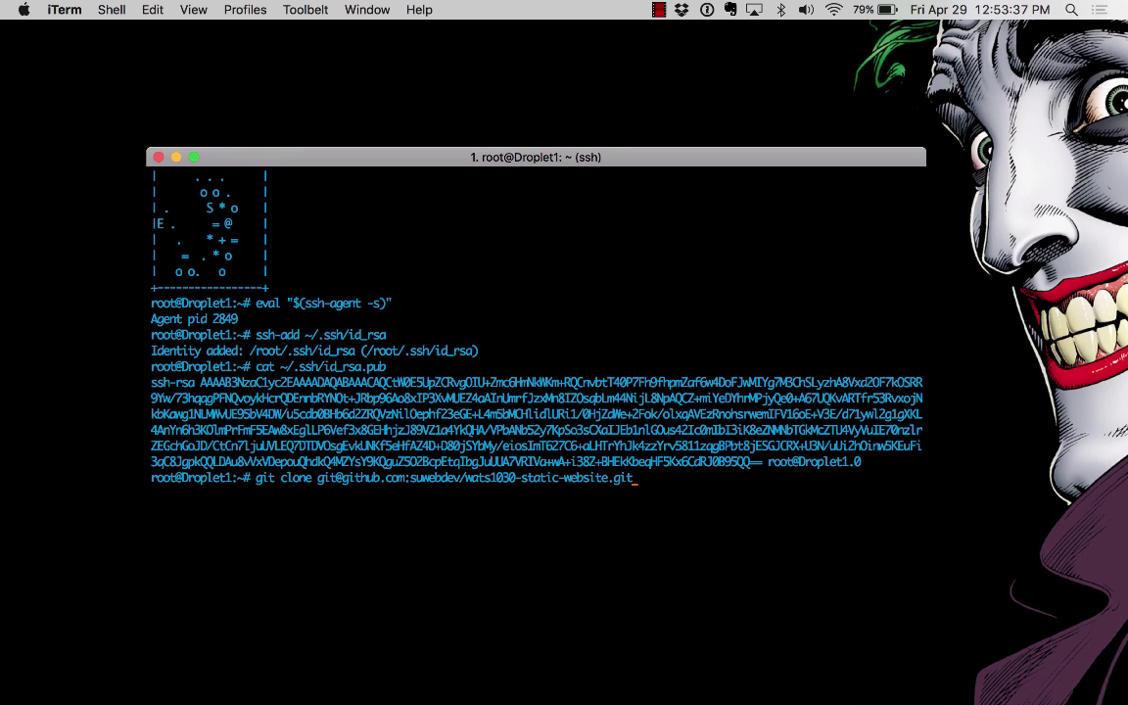
key("Return")
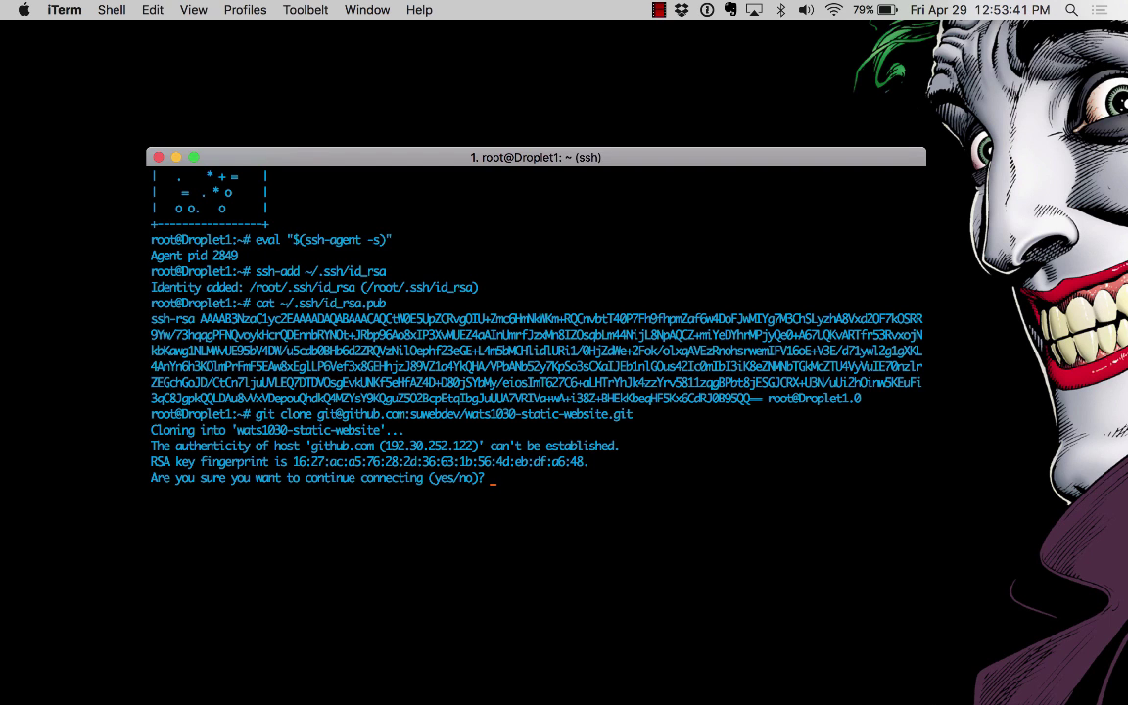
type("yes")
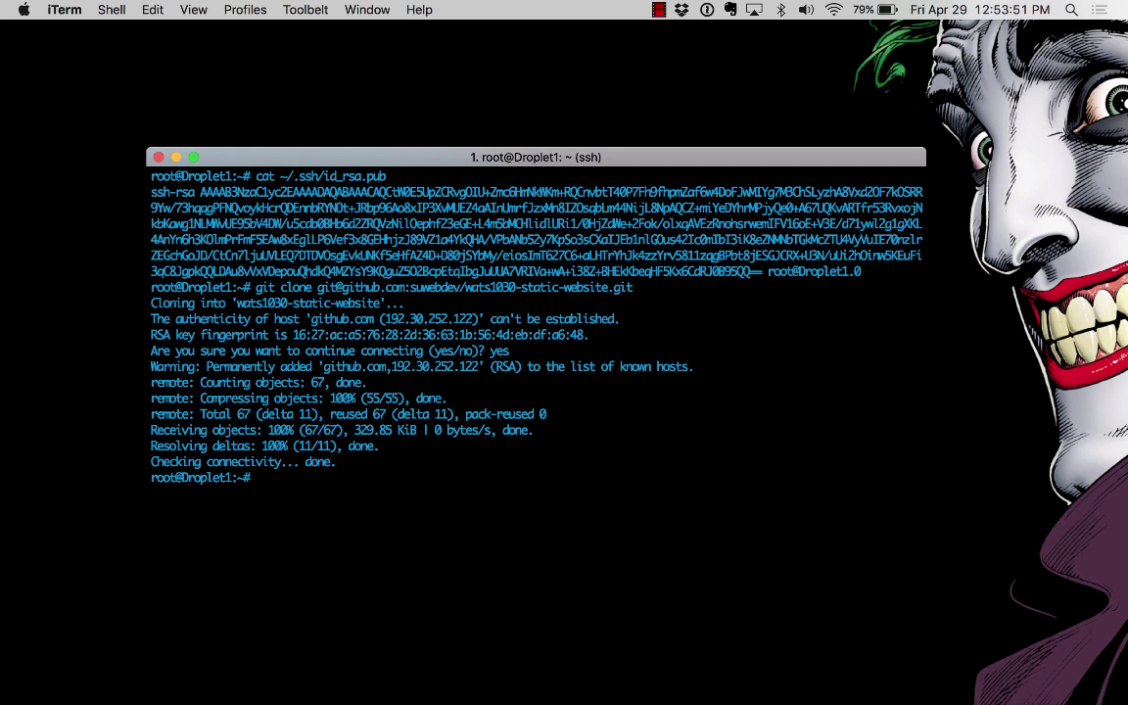
Step: List the home directory to verify the wats1030-static-website folder exists
type("ls")
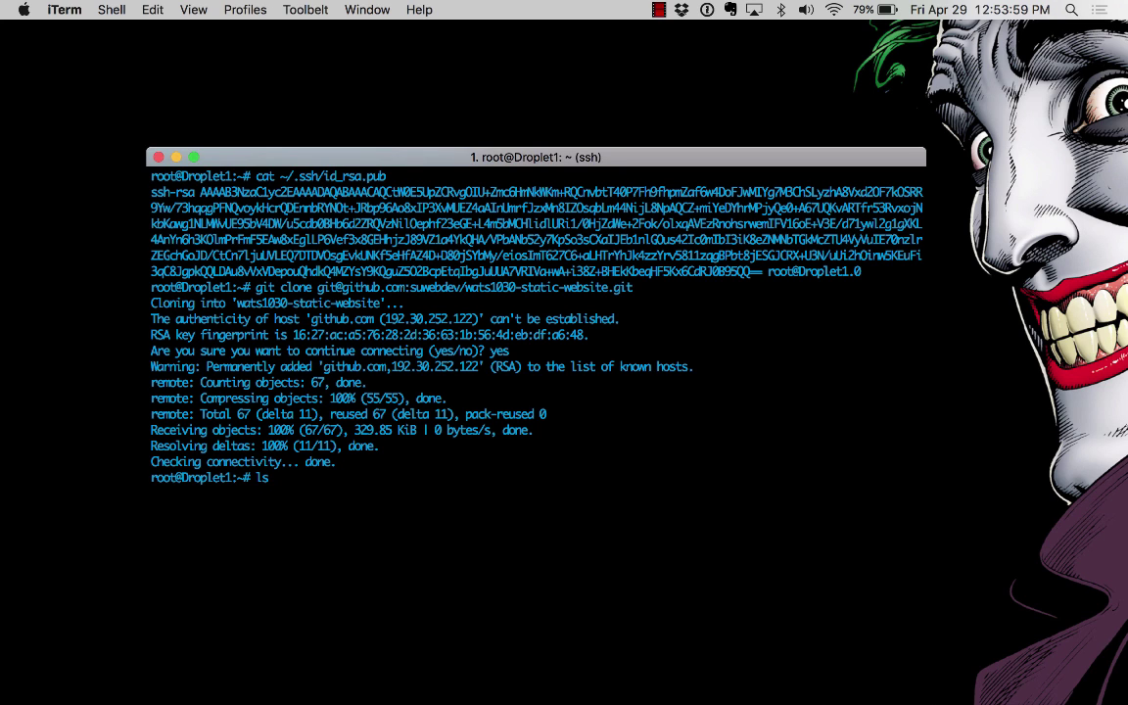
key("Return")
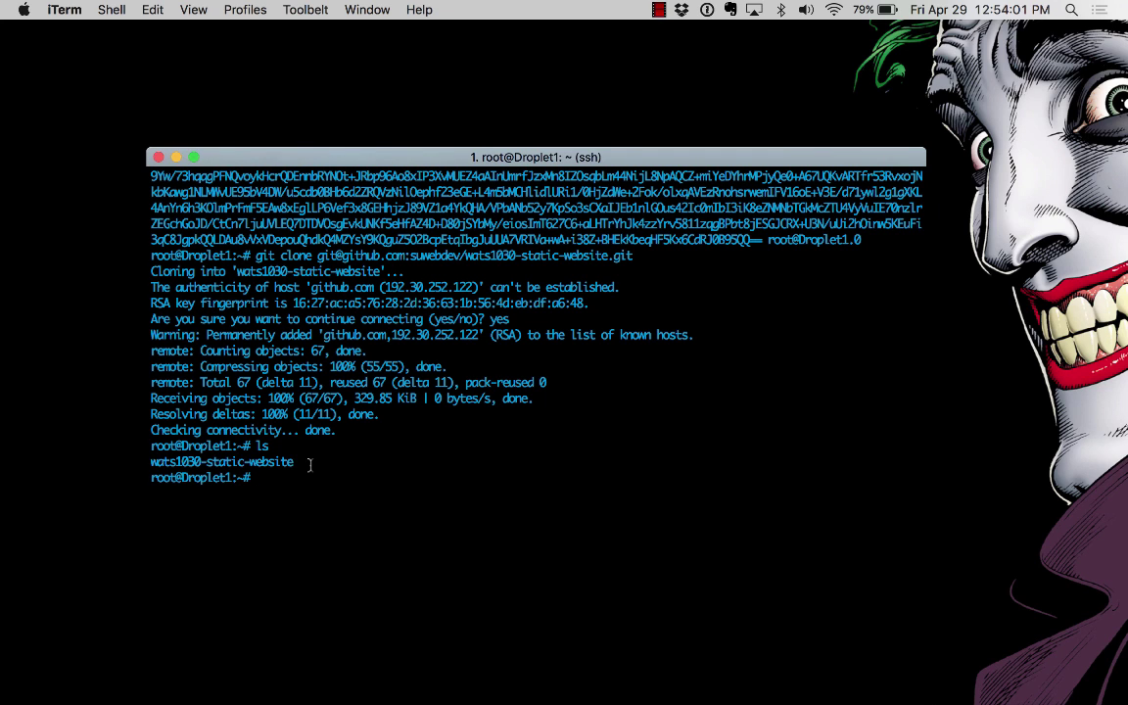
double_click(220, 462)
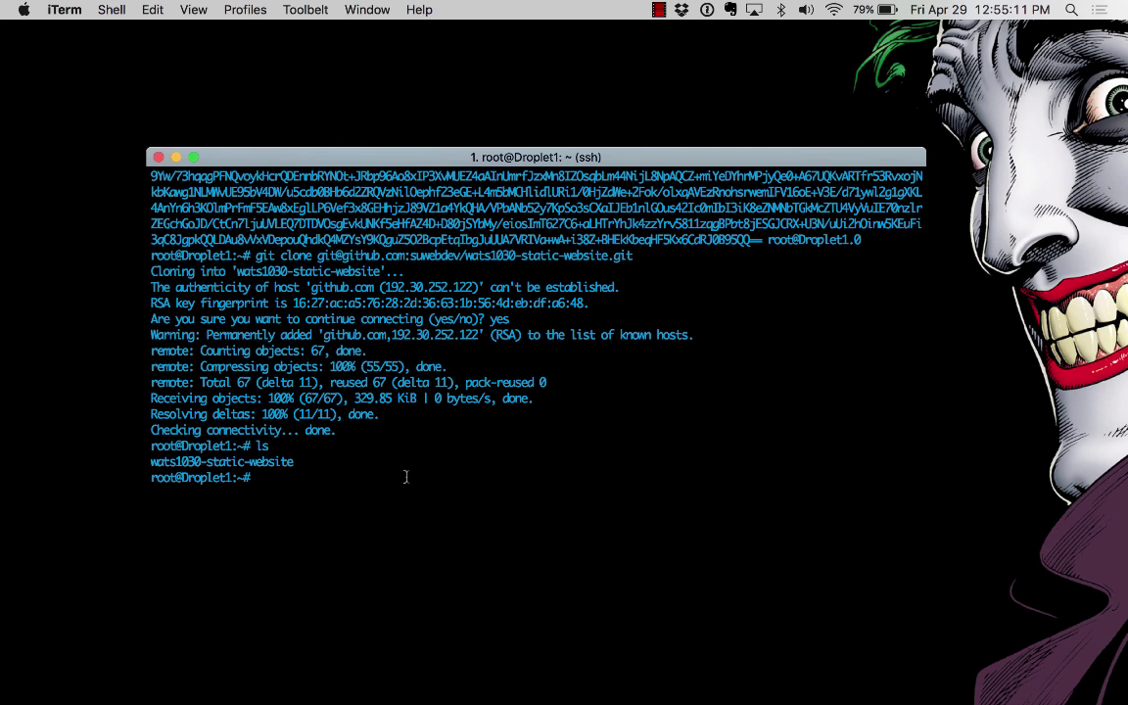
mouse_move(585, 23)
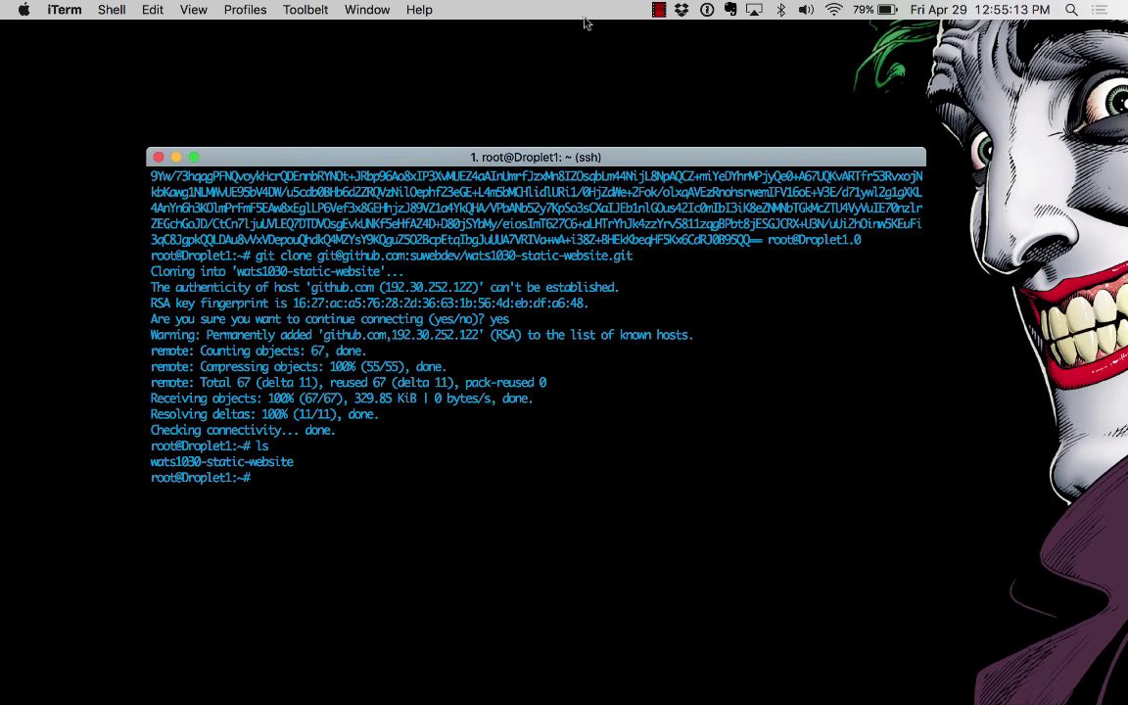